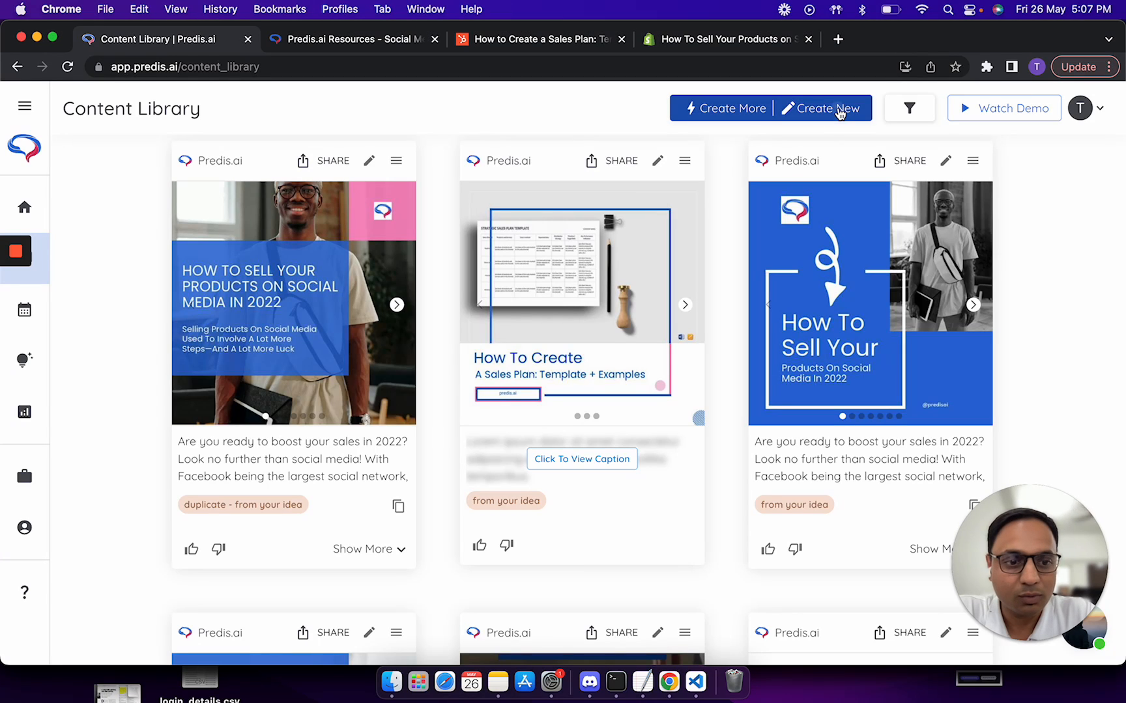
# Step: Start a new Blog To Post creation with Carousel as the output format
pyautogui.click(826, 108)
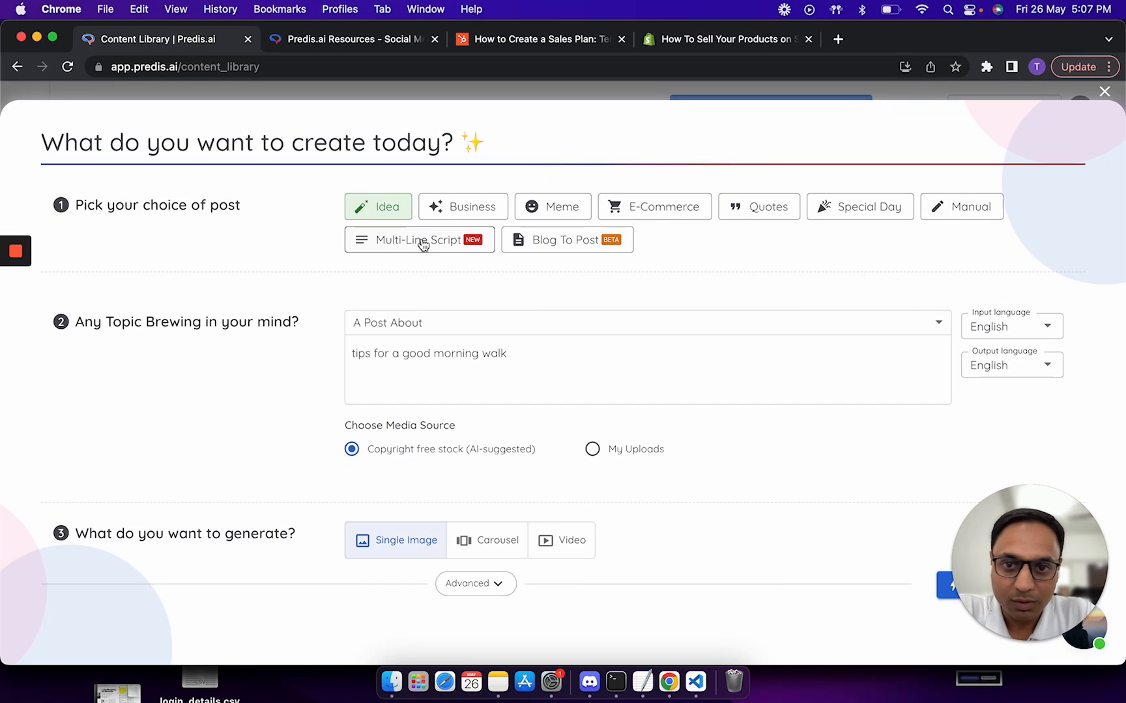
pyautogui.click(566, 240)
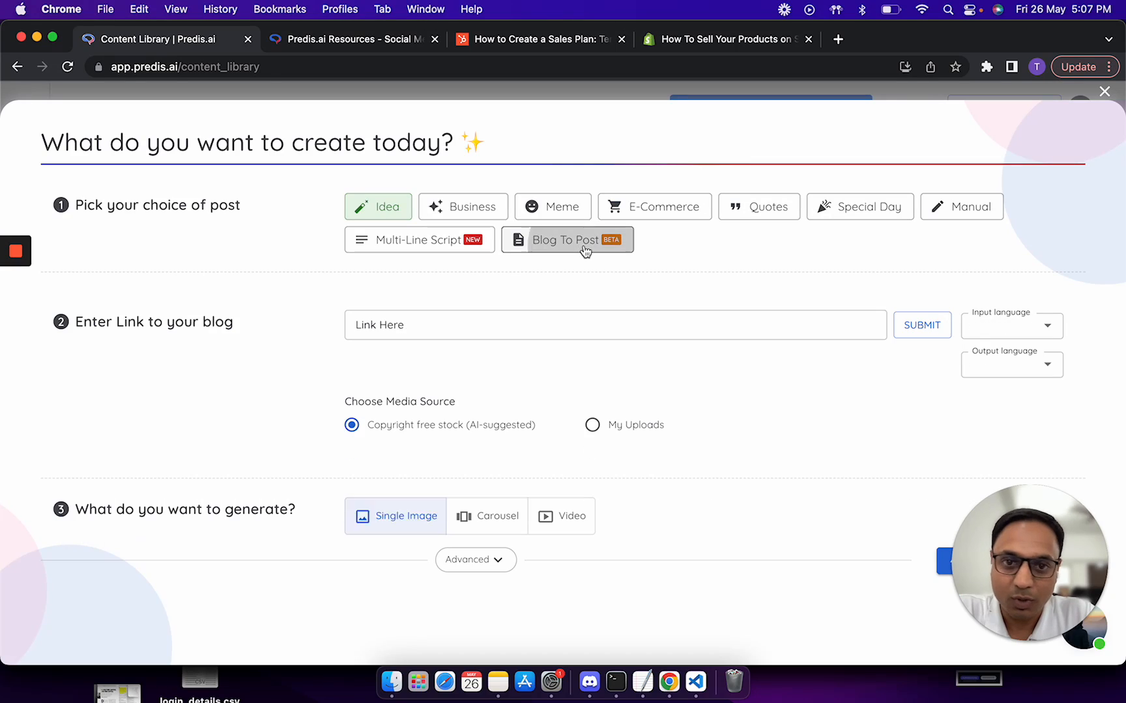
pyautogui.click(567, 240)
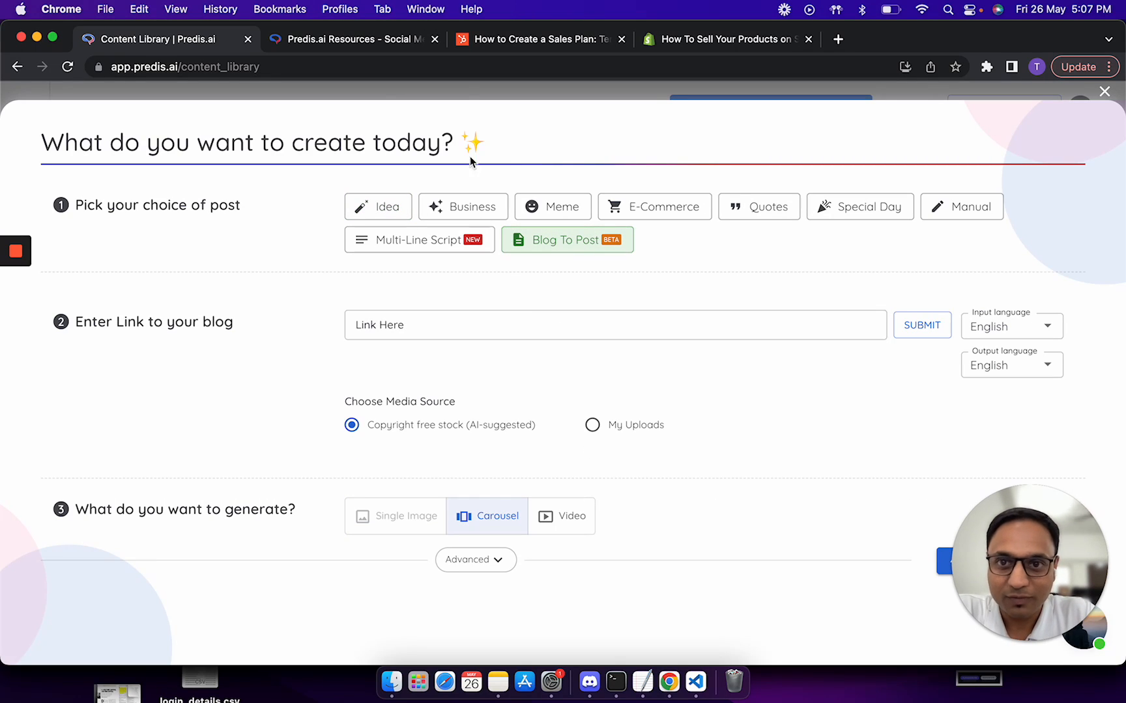
# Step: On the Predis.ai Resources page, find and open the Skincare content ideas for Instagram article
pyautogui.click(345, 39)
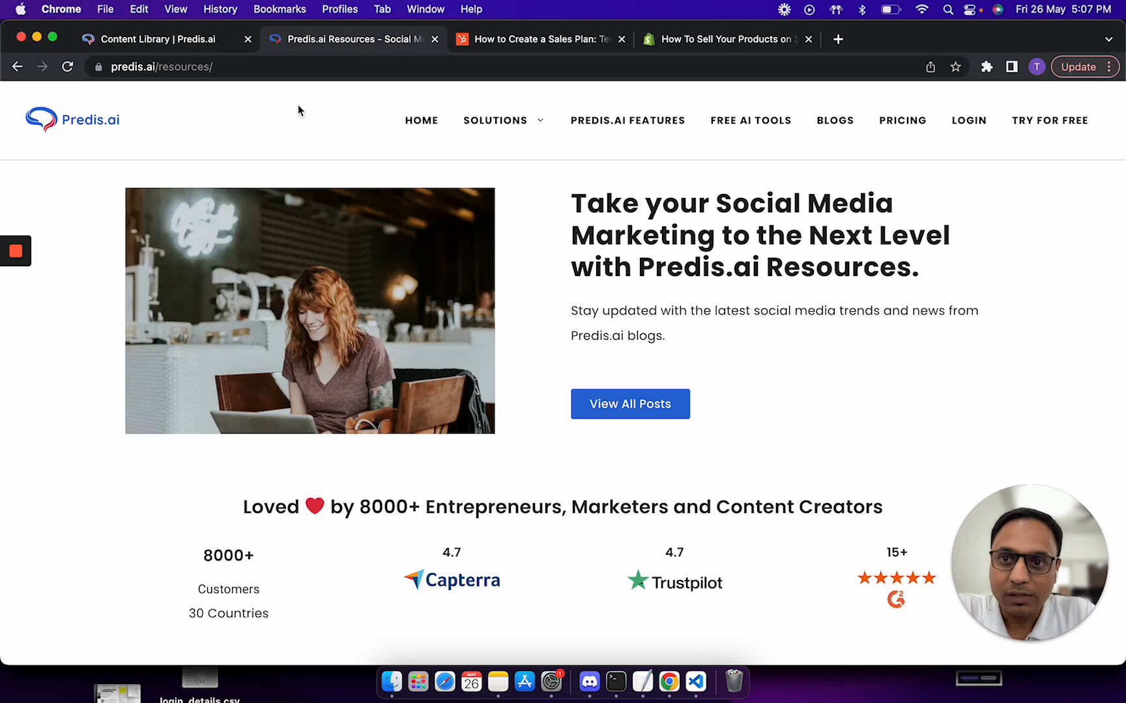
pyautogui.scroll(-3)
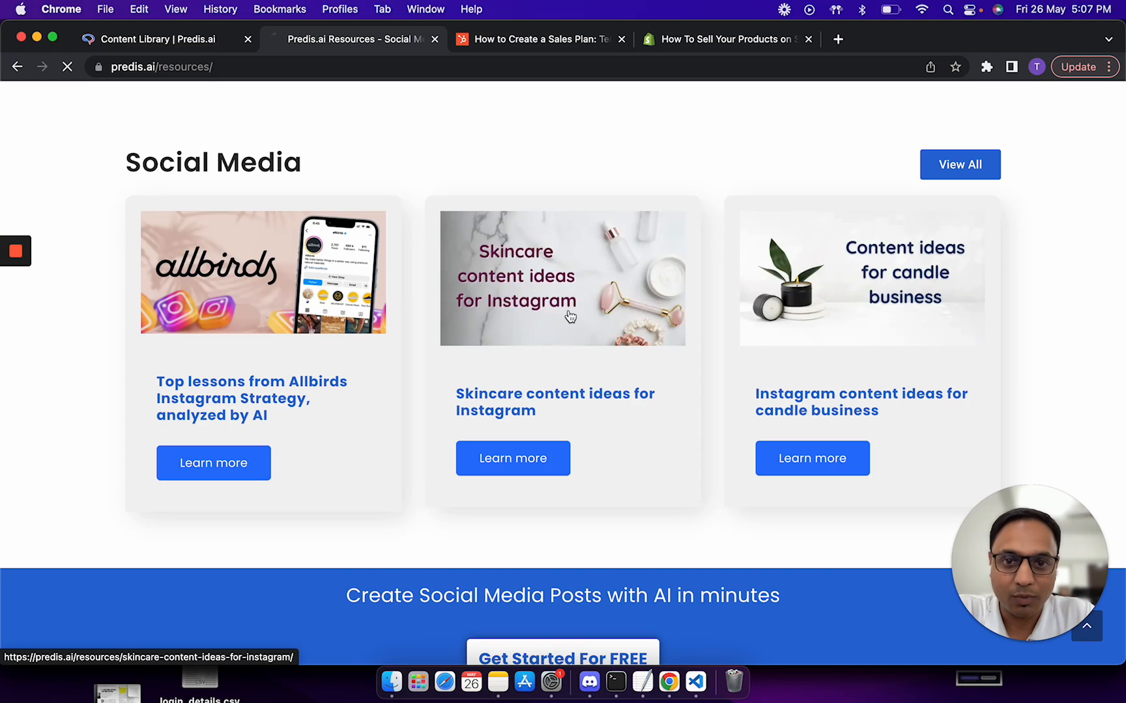
pyautogui.click(562, 279)
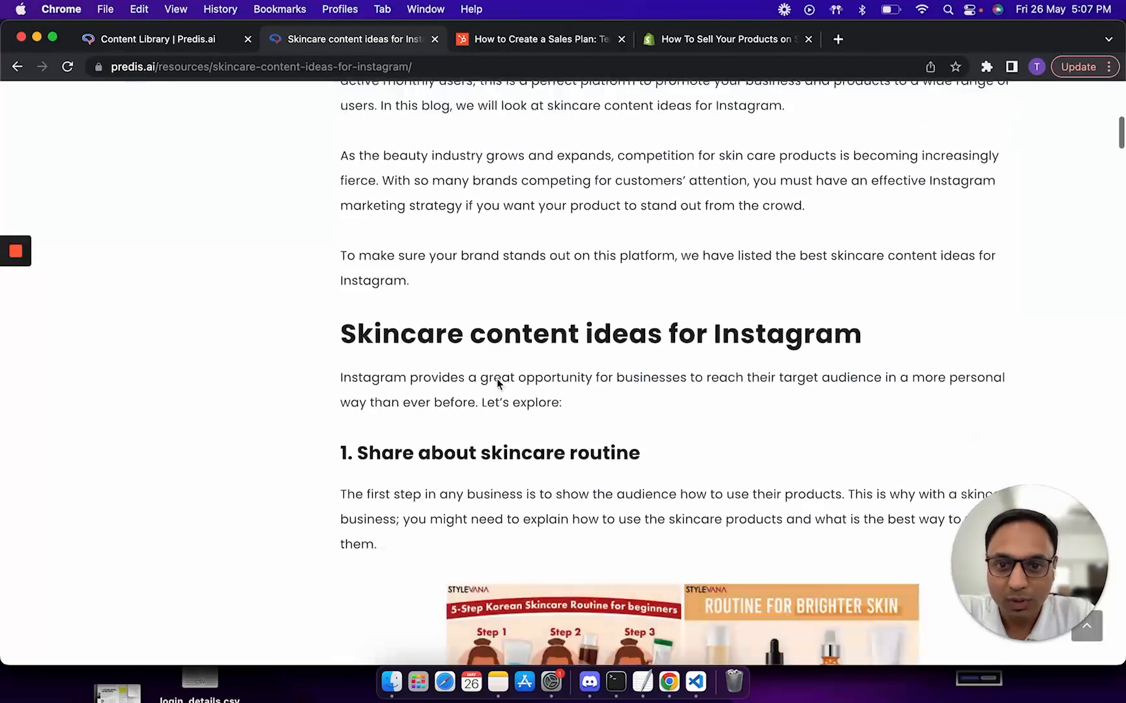
# Step: Read through the skincare article, then return to the post creator
pyautogui.scroll(-3)
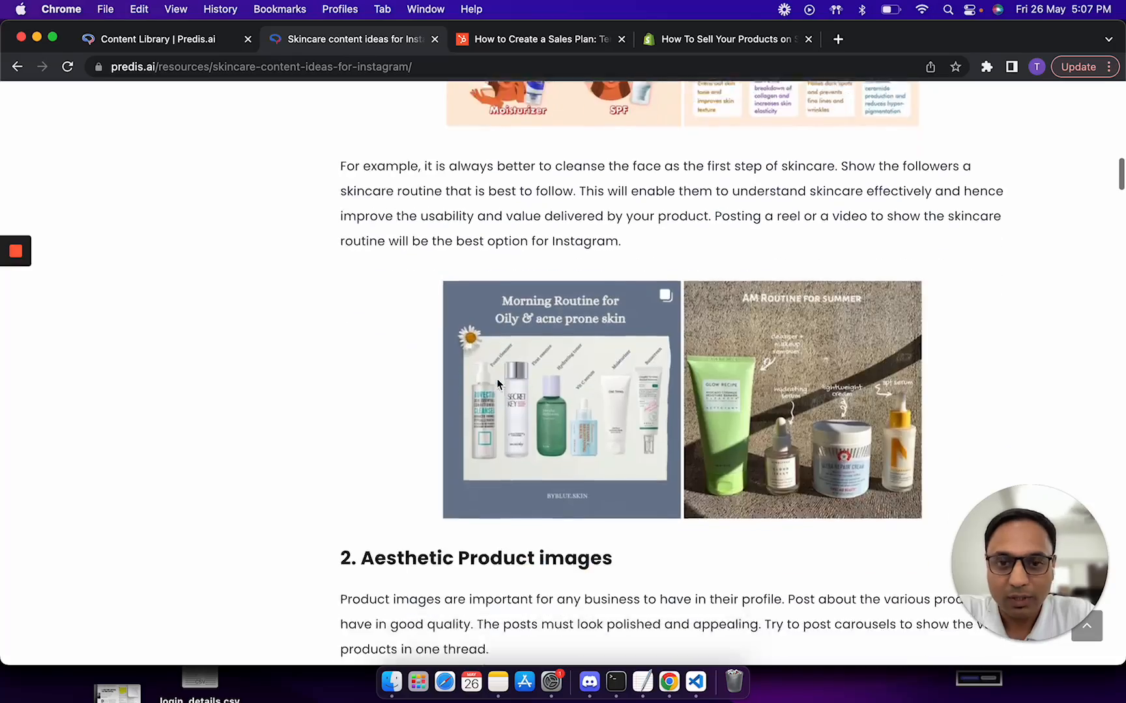
pyautogui.scroll(3)
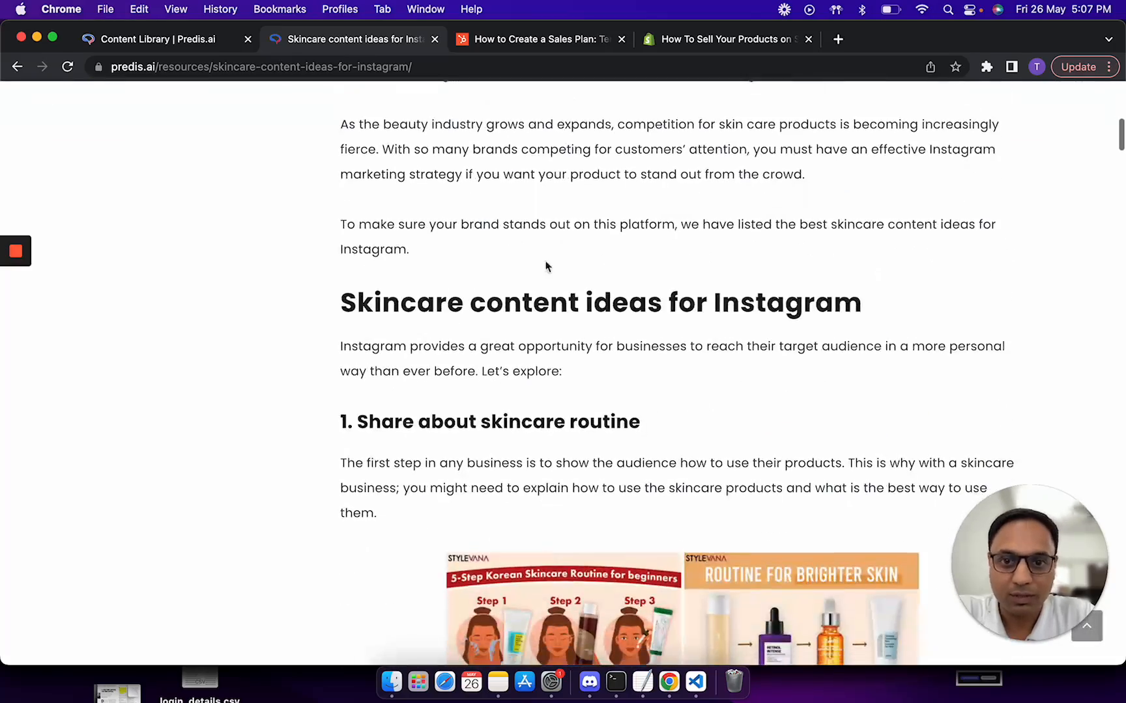
pyautogui.scroll(-3)
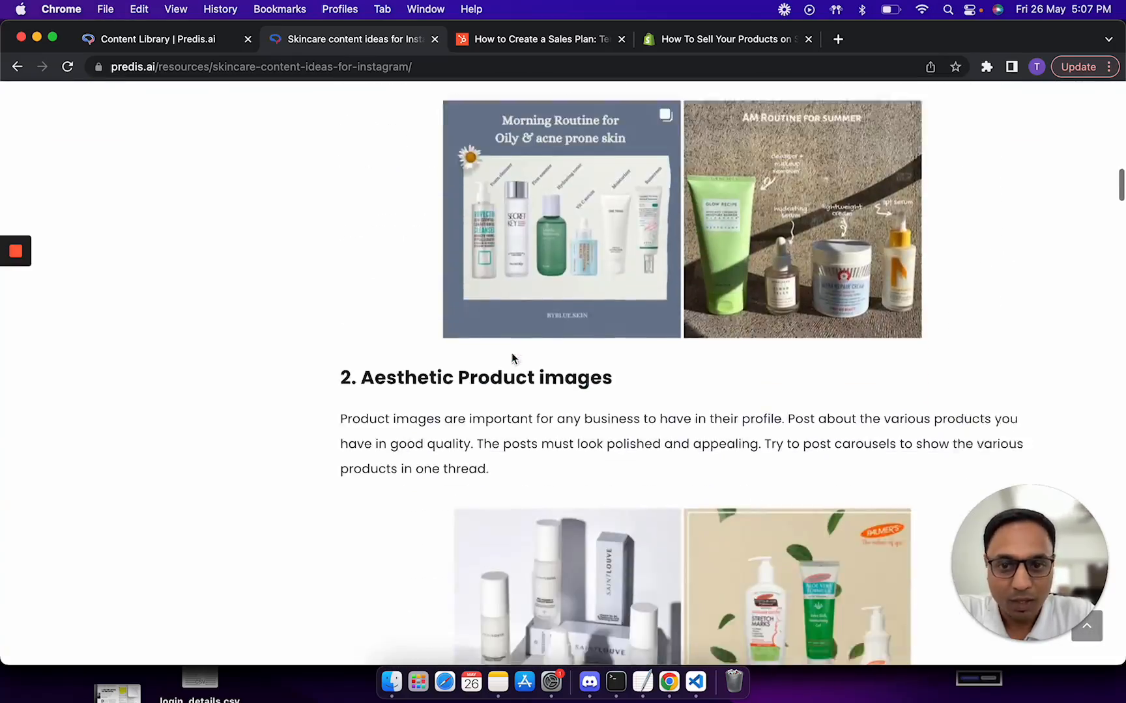
pyautogui.scroll(-3)
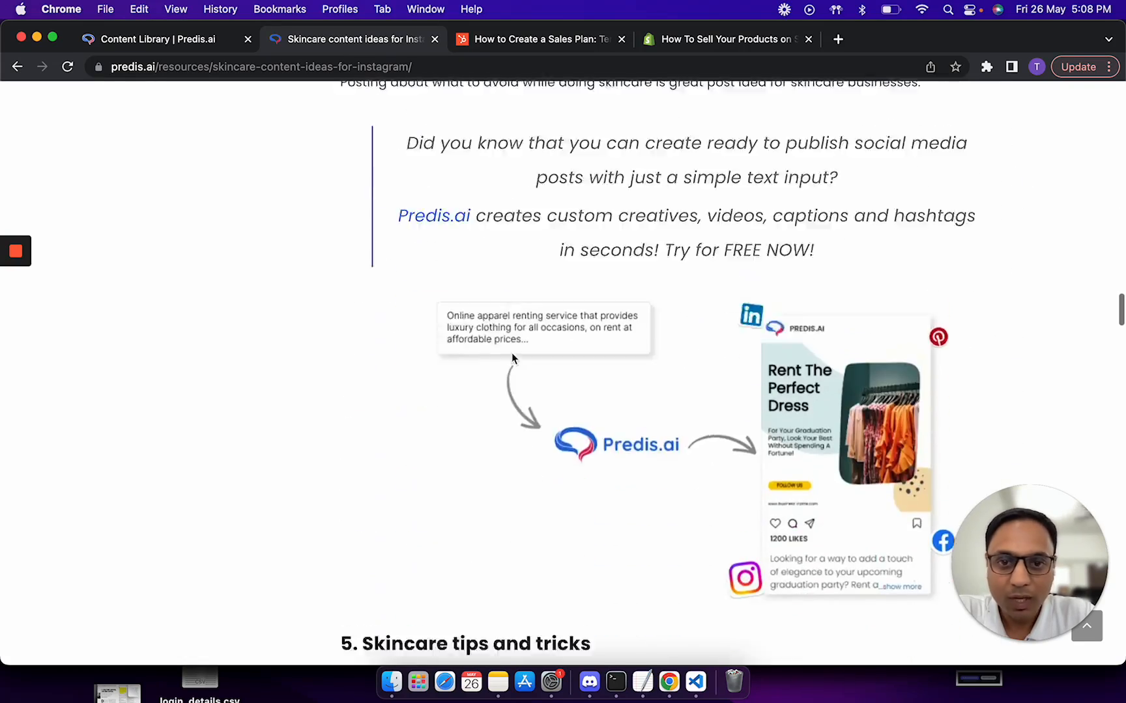
pyautogui.scroll(-3)
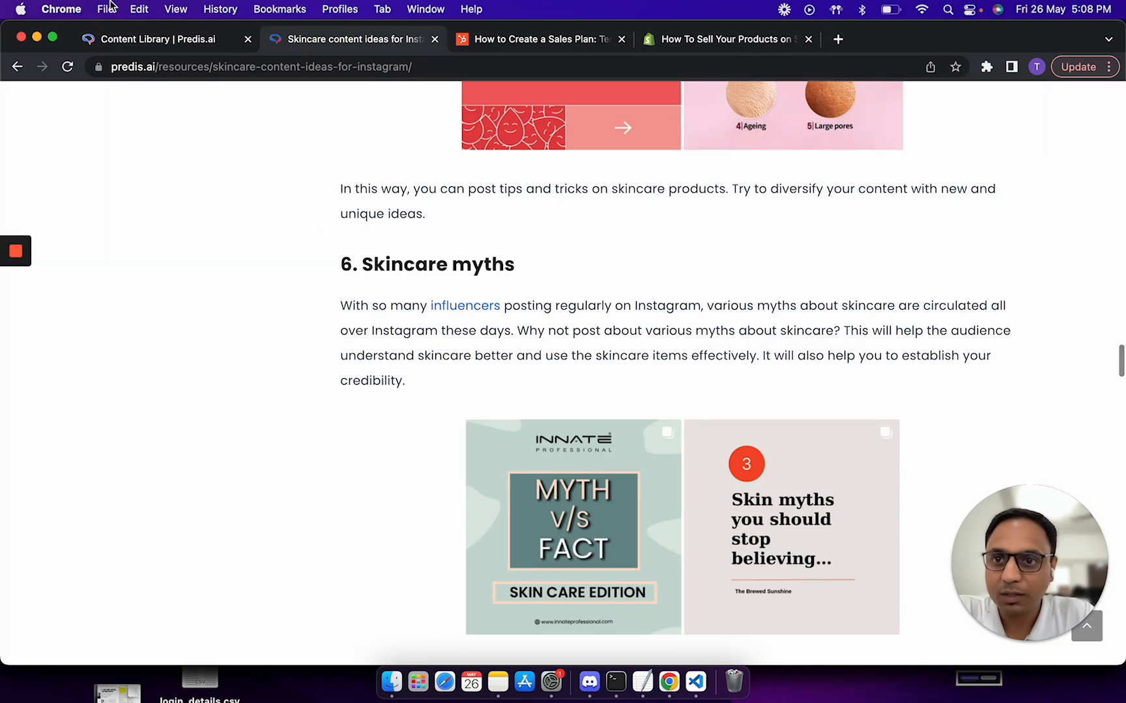
pyautogui.click(158, 39)
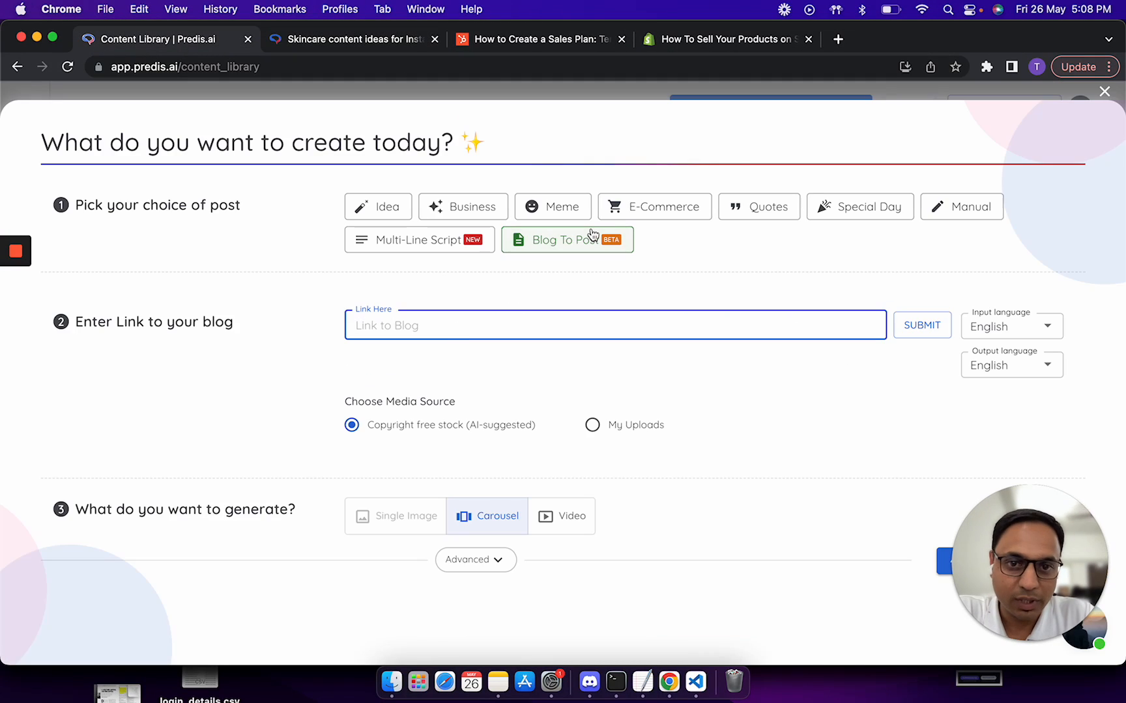
# Step: Submit the skincare article URL as the blog link and review the generated carousel script
pyautogui.write('https://predis.ai/resources/skincare-content-ideas-for-instagram/')
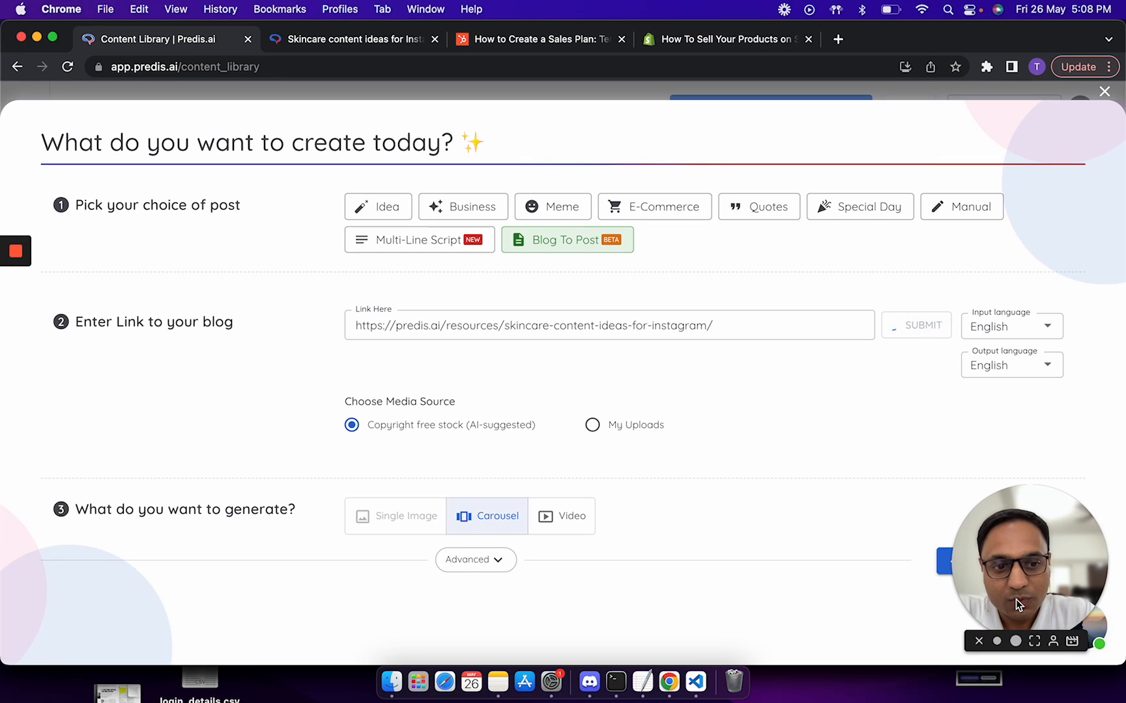
pyautogui.click(915, 325)
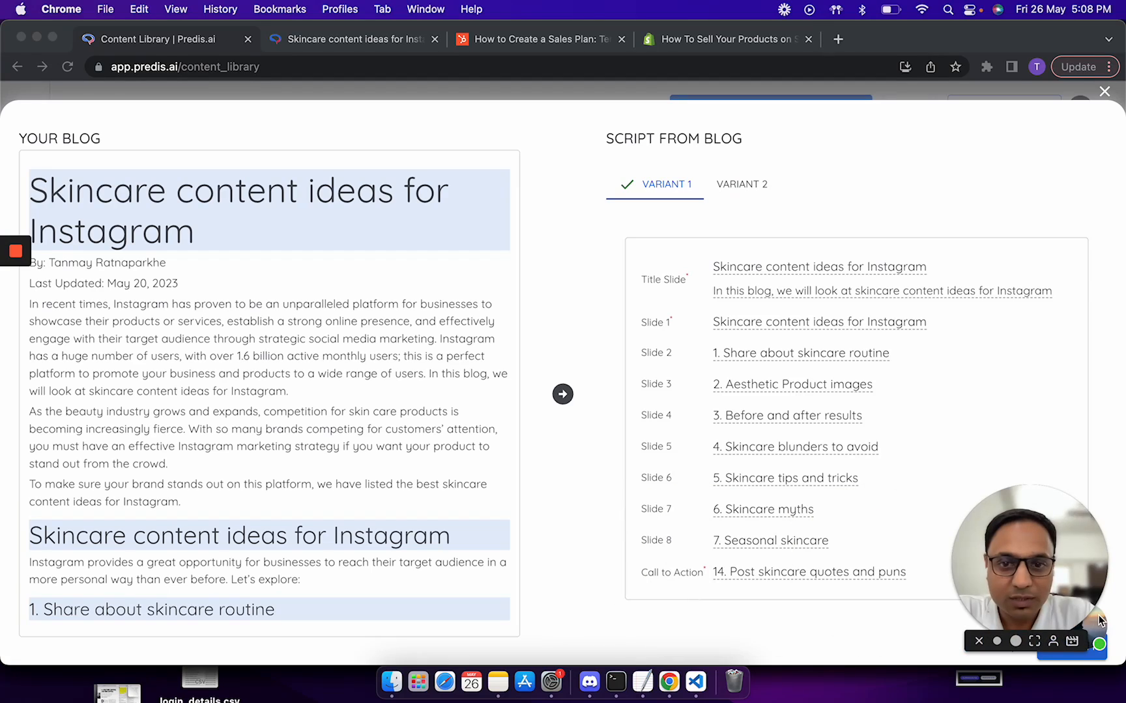
pyautogui.scroll(-3)
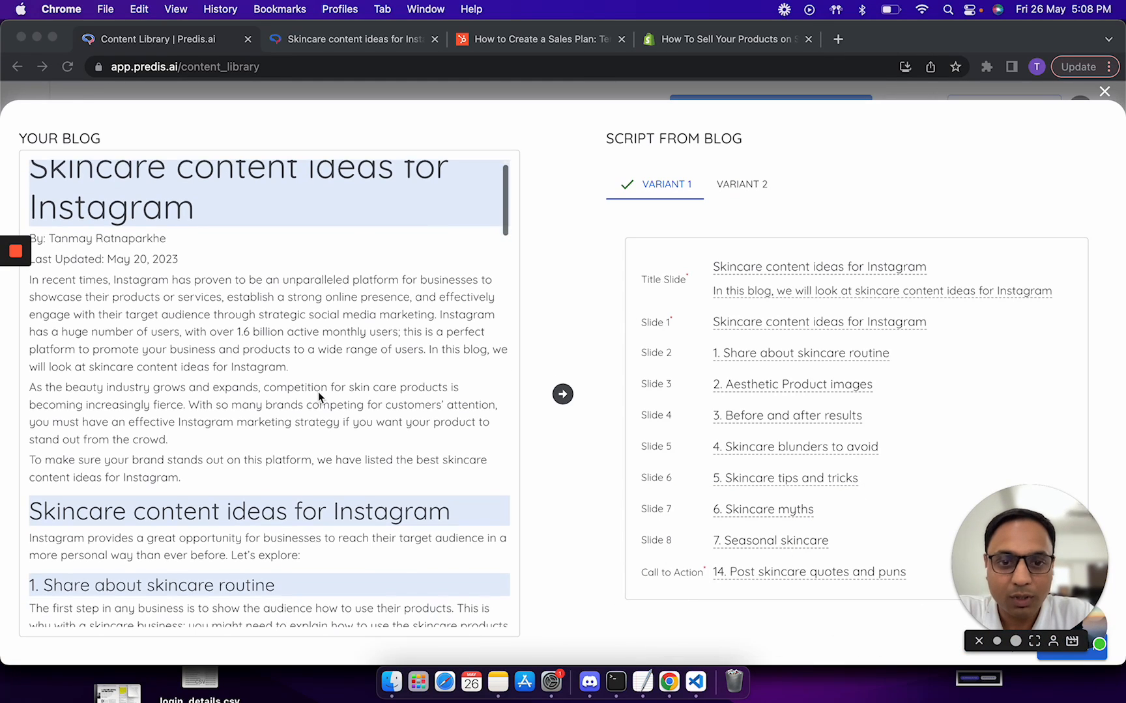
pyautogui.scroll(-3)
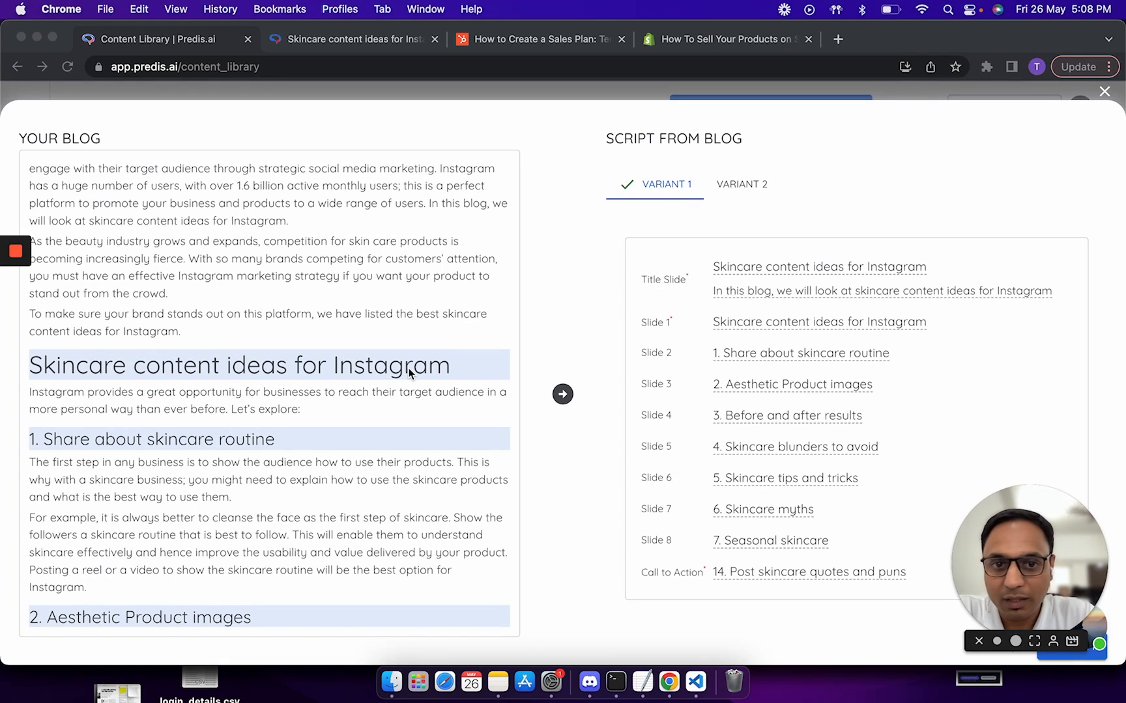
pyautogui.scroll(-3)
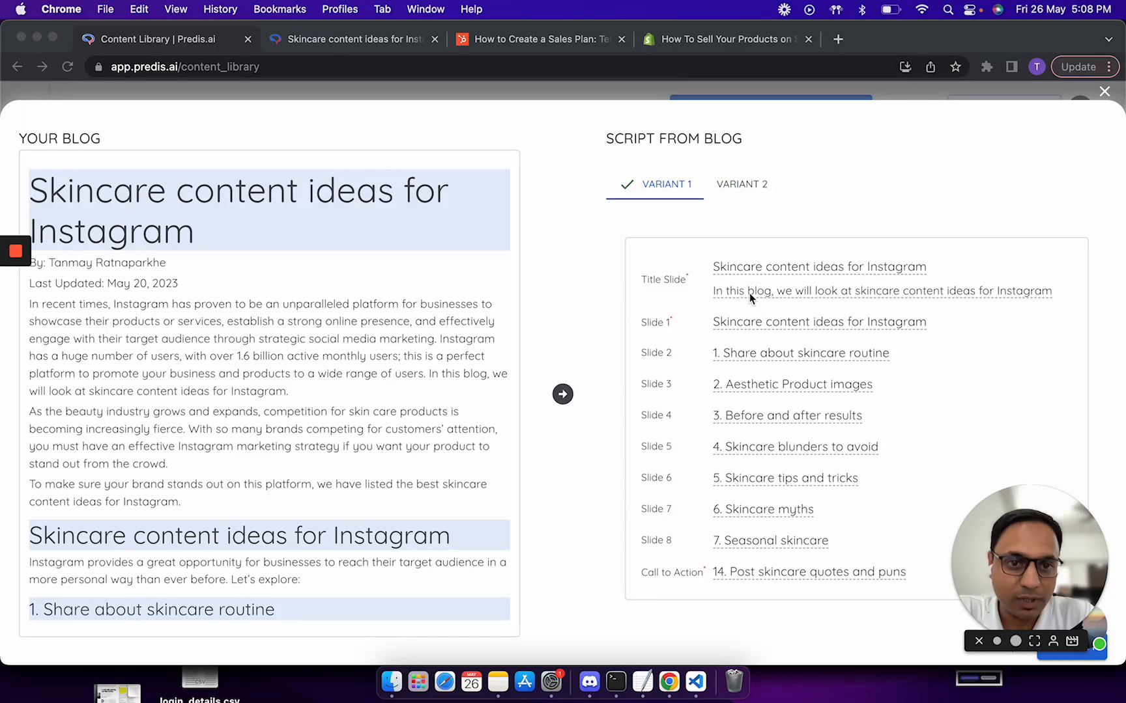
pyautogui.moveTo(710, 423)
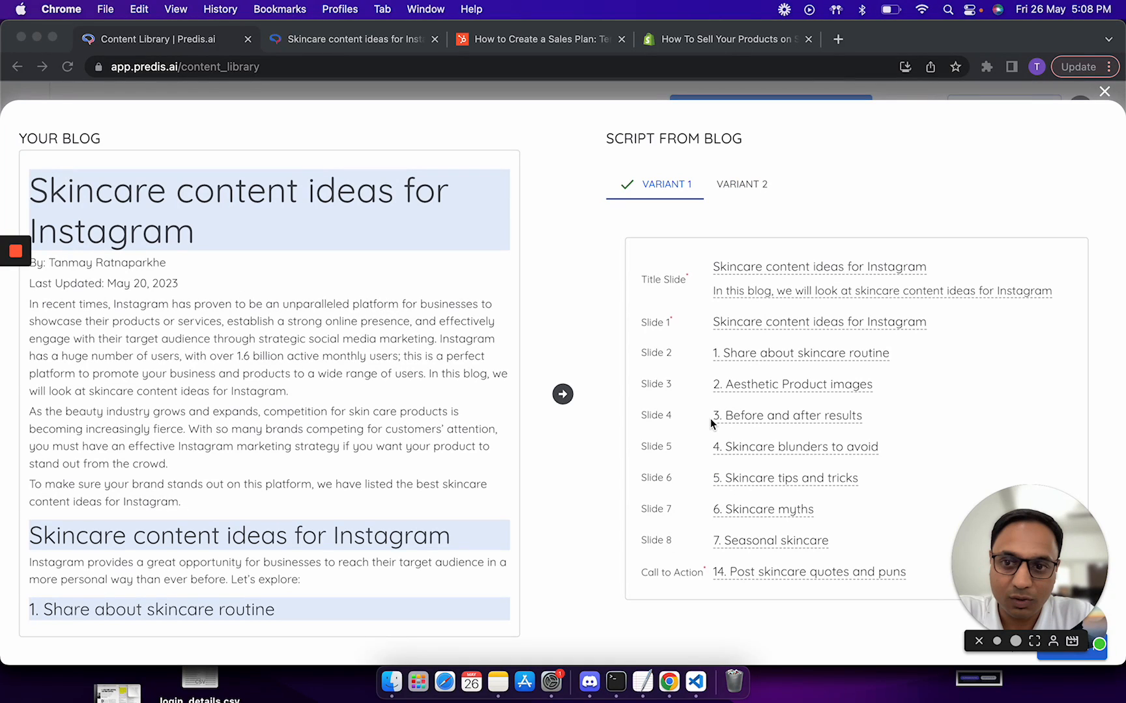
pyautogui.moveTo(399, 378)
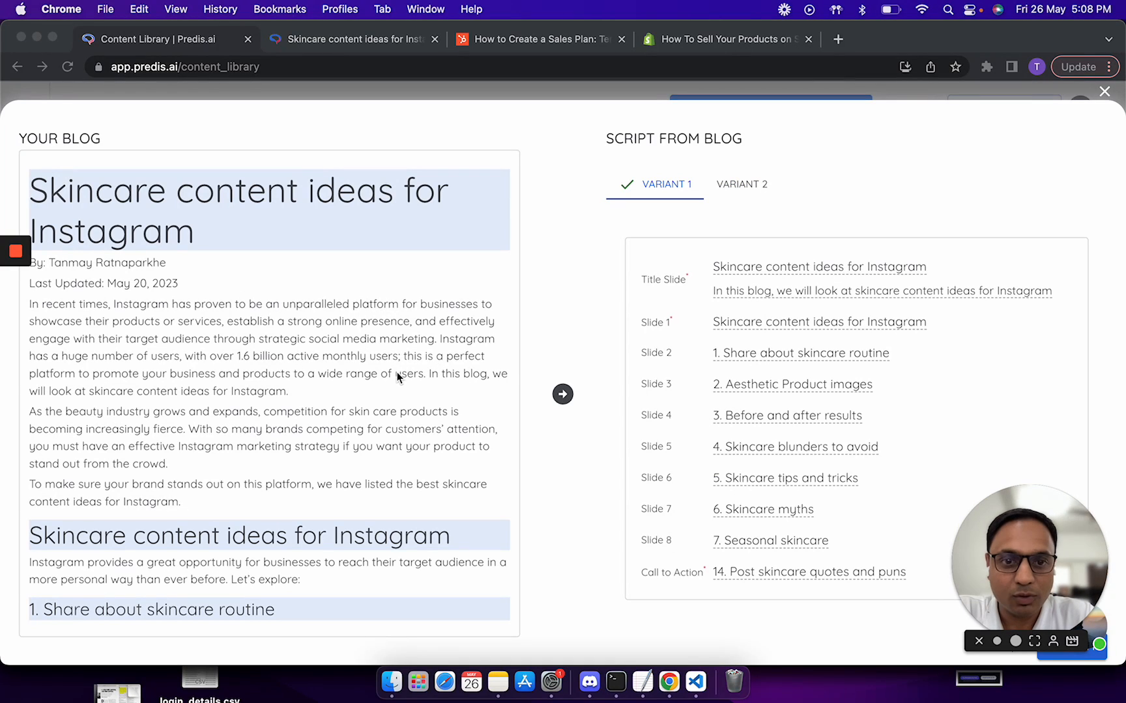
pyautogui.scroll(-3)
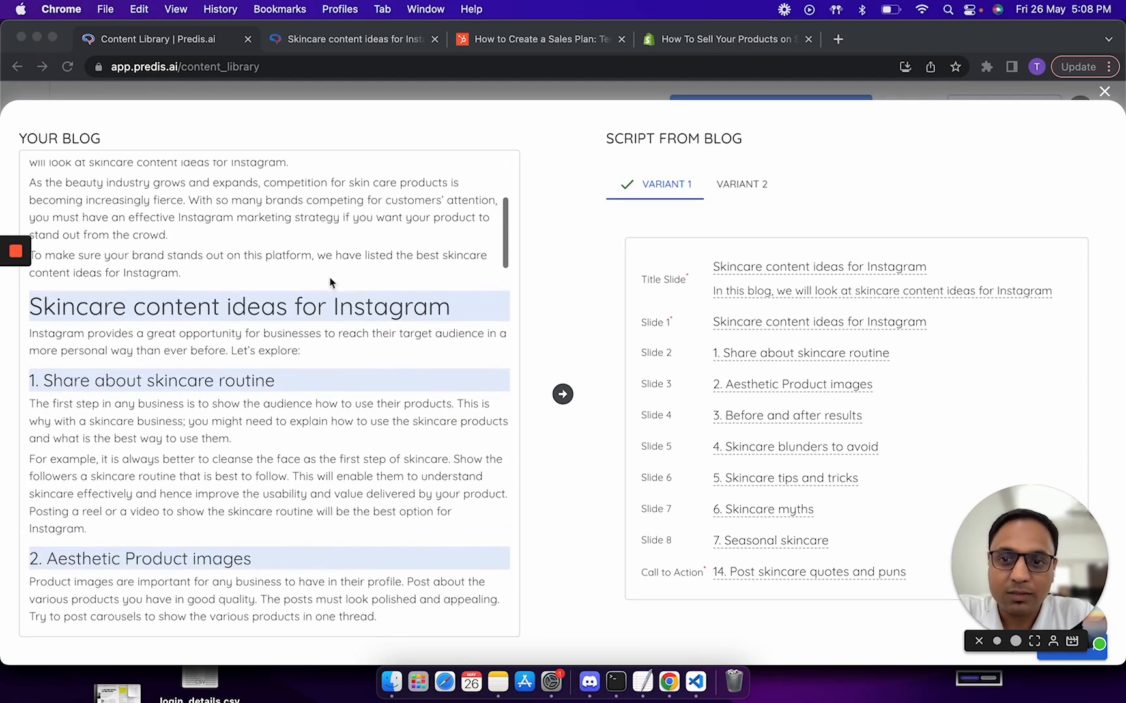
pyautogui.moveTo(326, 435)
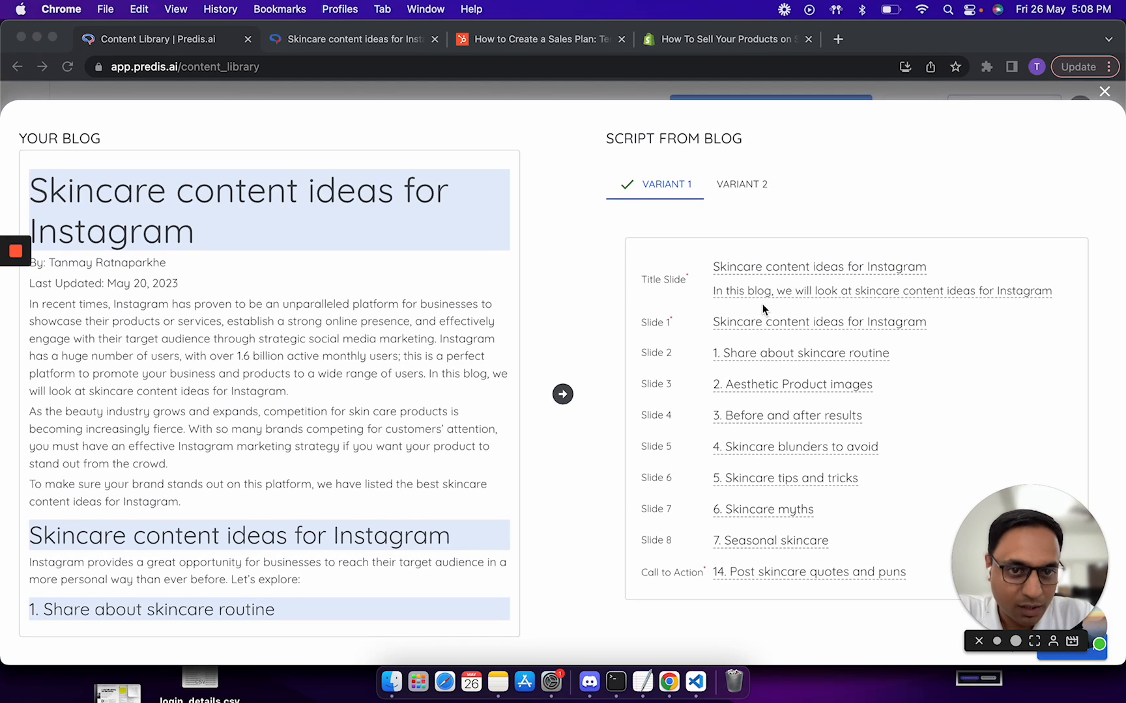
pyautogui.moveTo(811, 293)
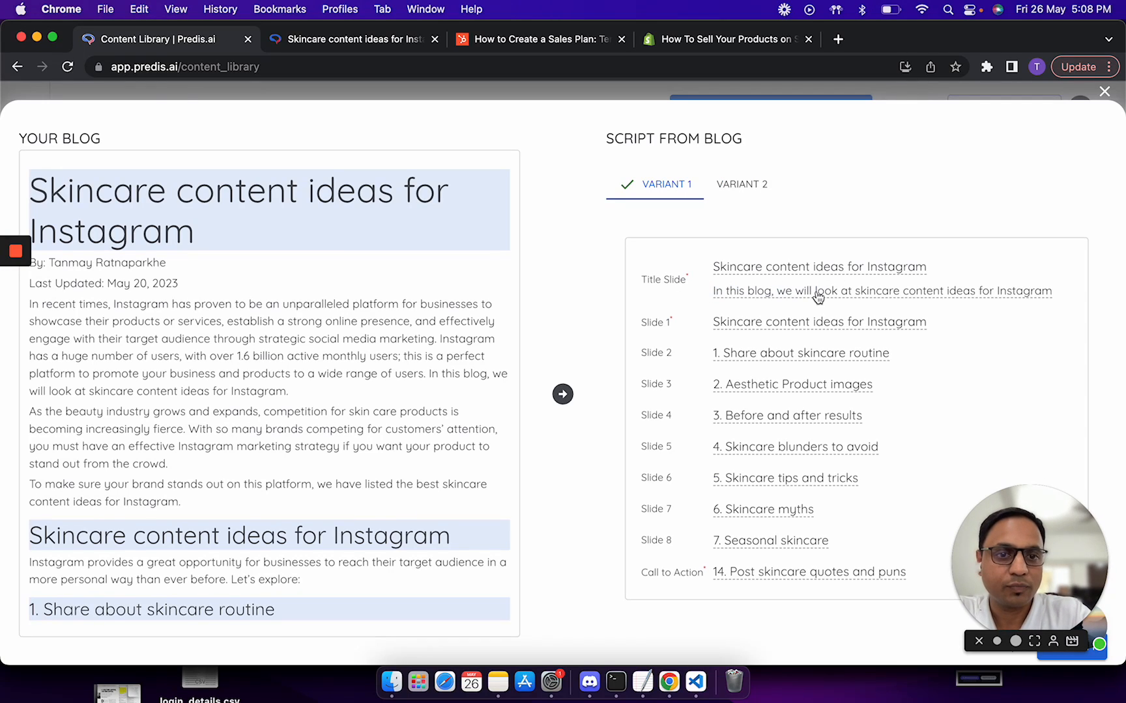
# Step: Trim the title slide's subtitle and remove the placeholder 'Your Heading Here' eighth slide from the script
pyautogui.moveTo(713, 291); pyautogui.dragTo(813, 290)
pyautogui.write('L')
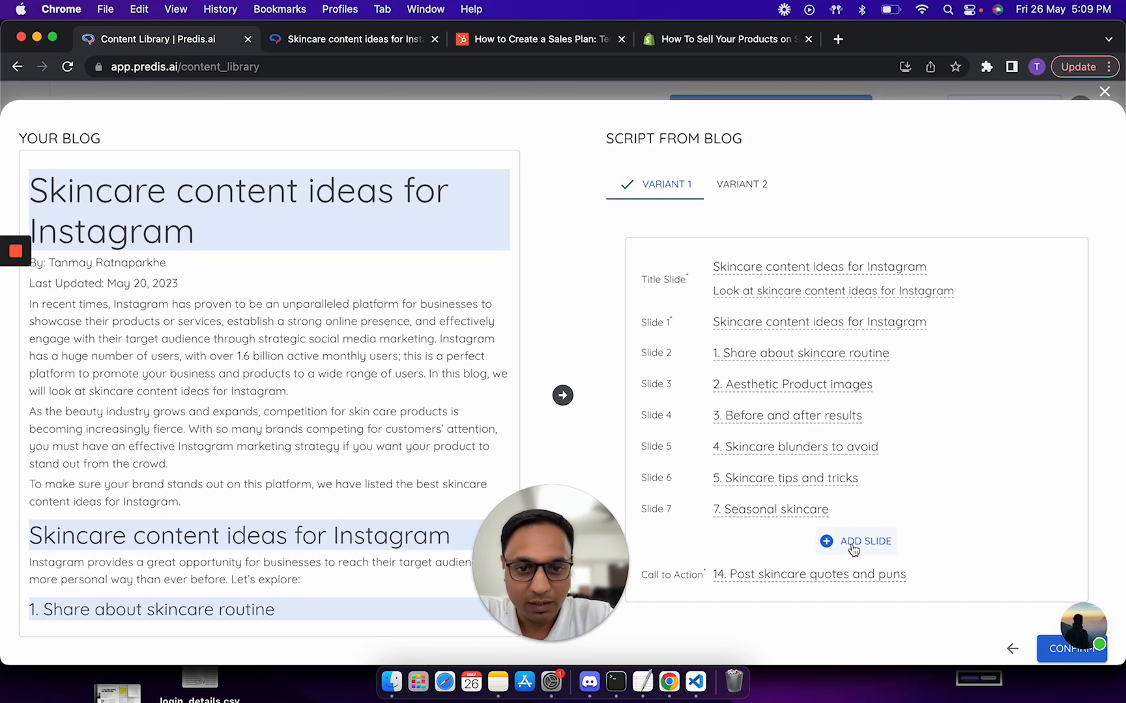
pyautogui.click(864, 541)
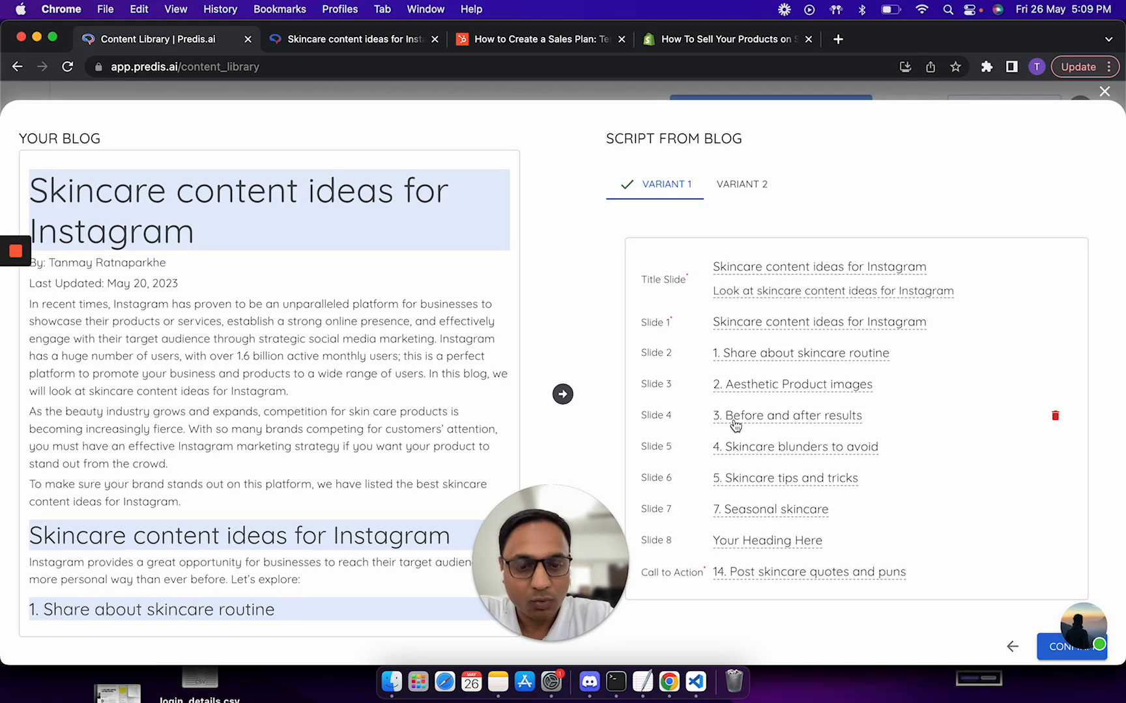
pyautogui.moveTo(702, 562)
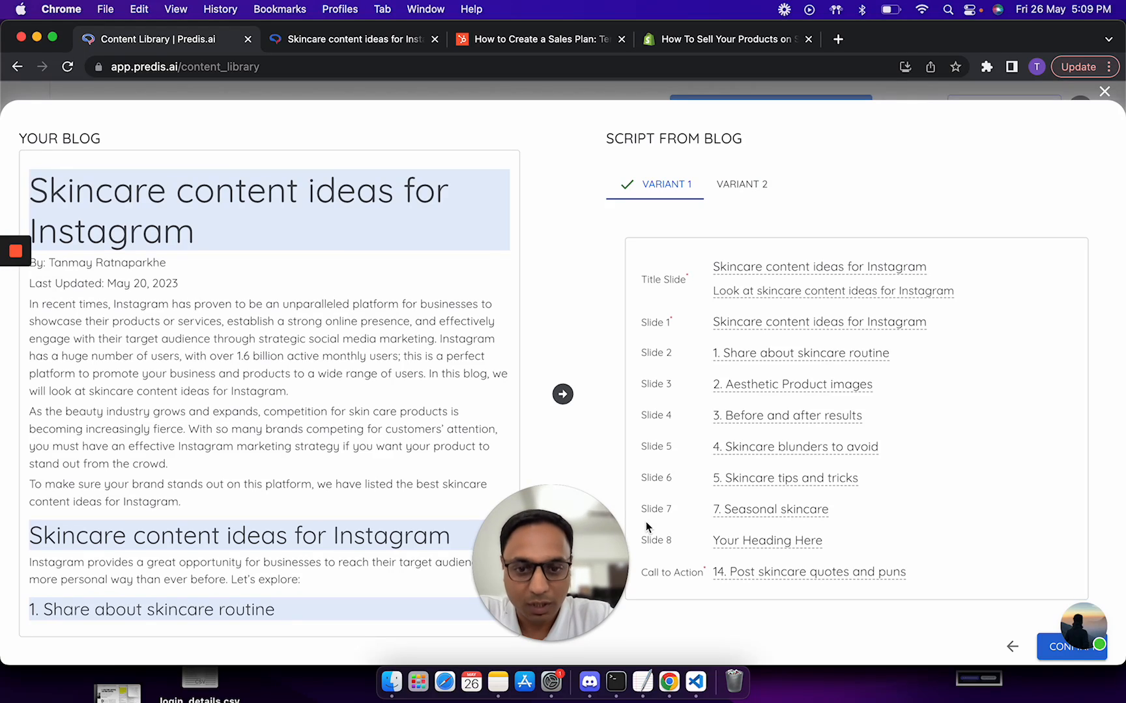
pyautogui.moveTo(699, 330)
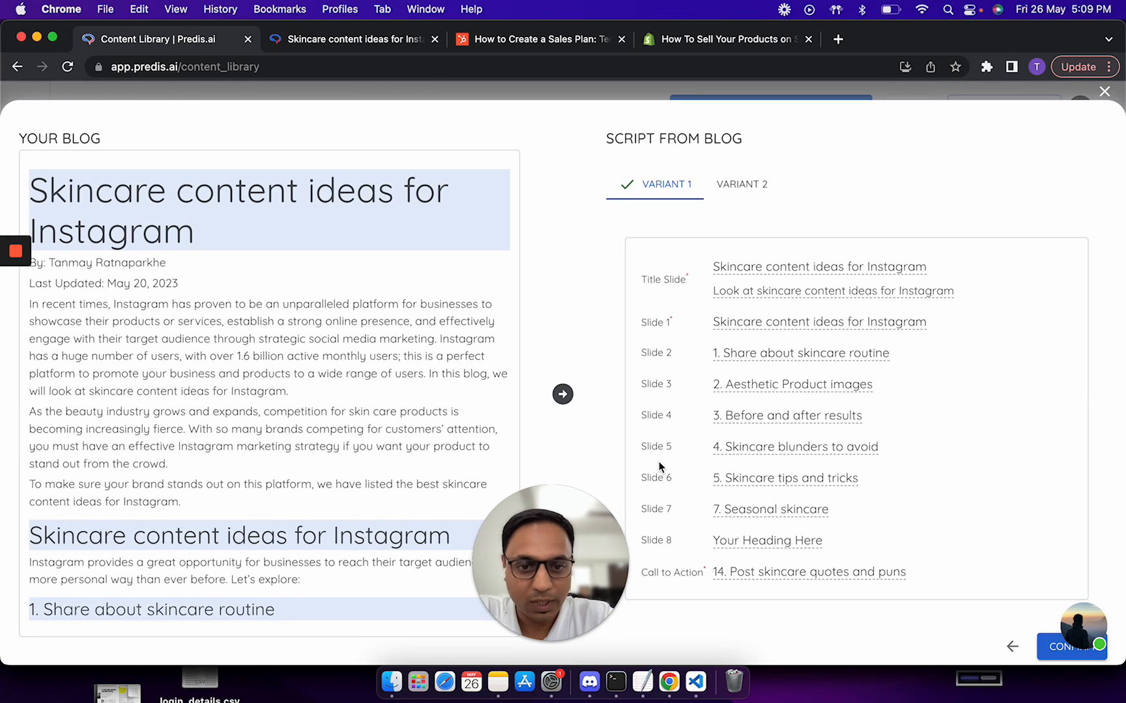
pyautogui.moveTo(1054, 553)
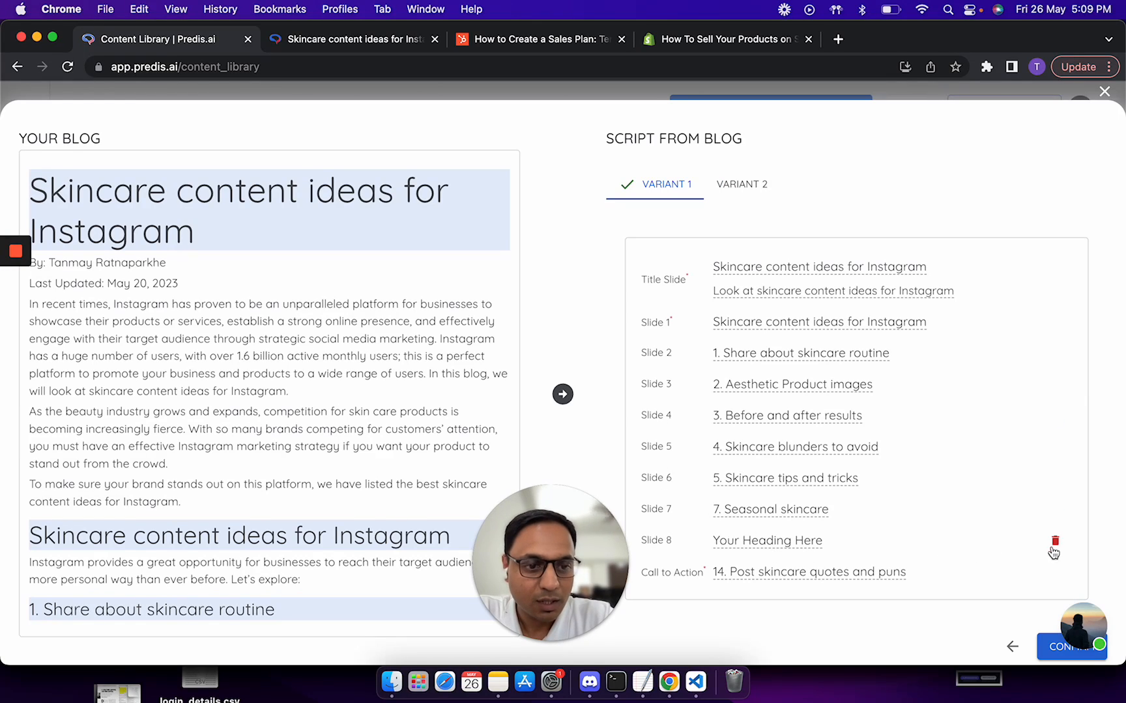
pyautogui.click(1054, 541)
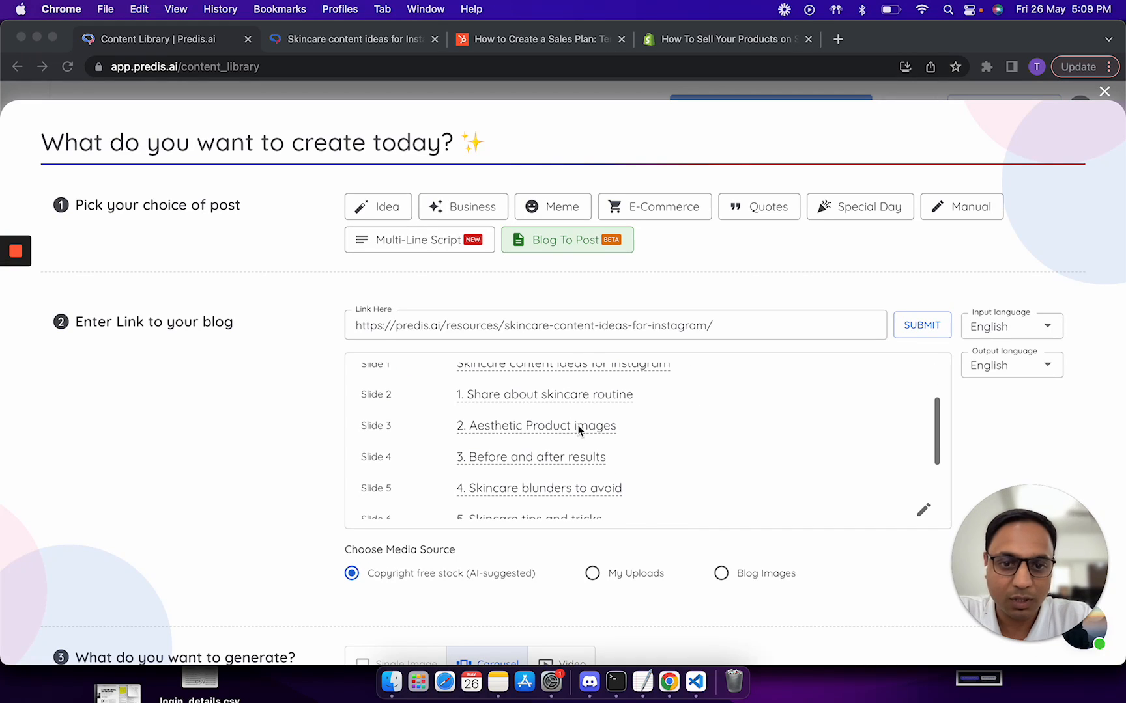
# Step: Set Blog Images as the media source for the carousel slides
pyautogui.scroll(-3)
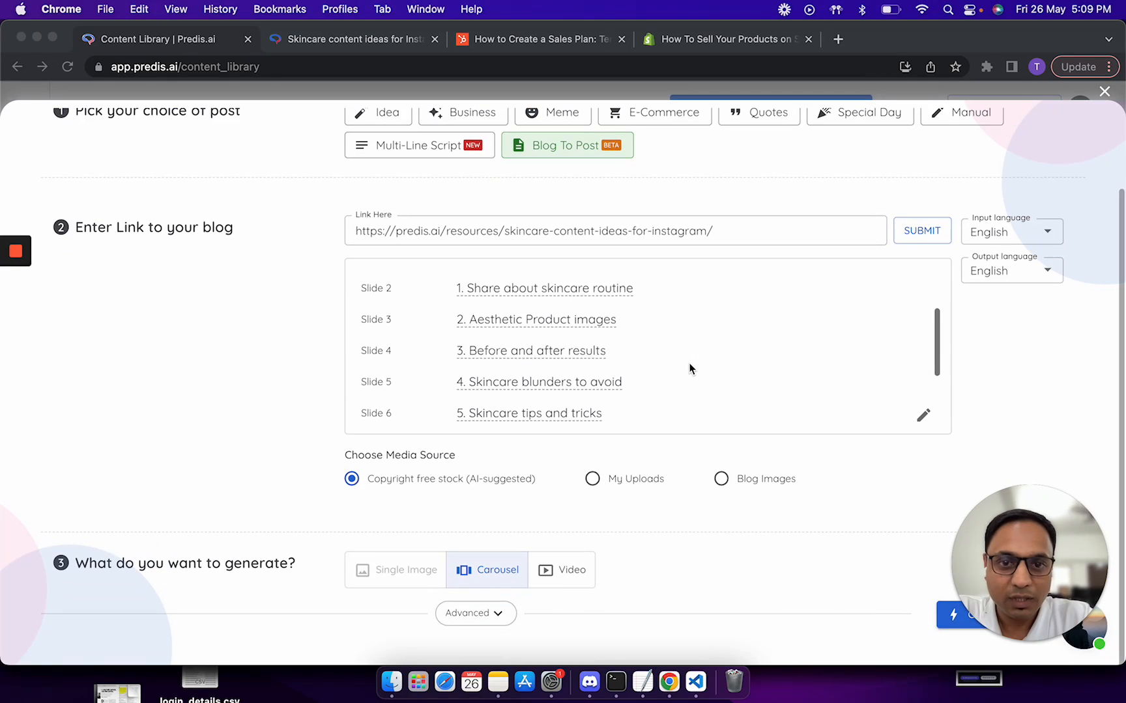
pyautogui.scroll(-3)
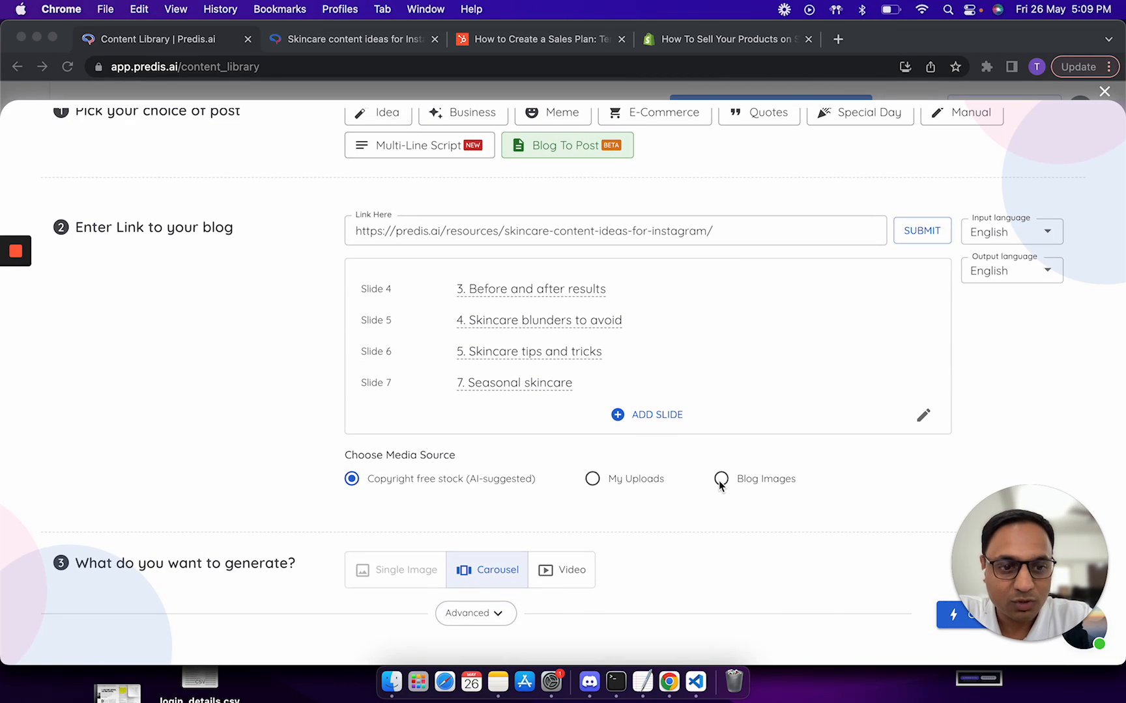
pyautogui.click(720, 479)
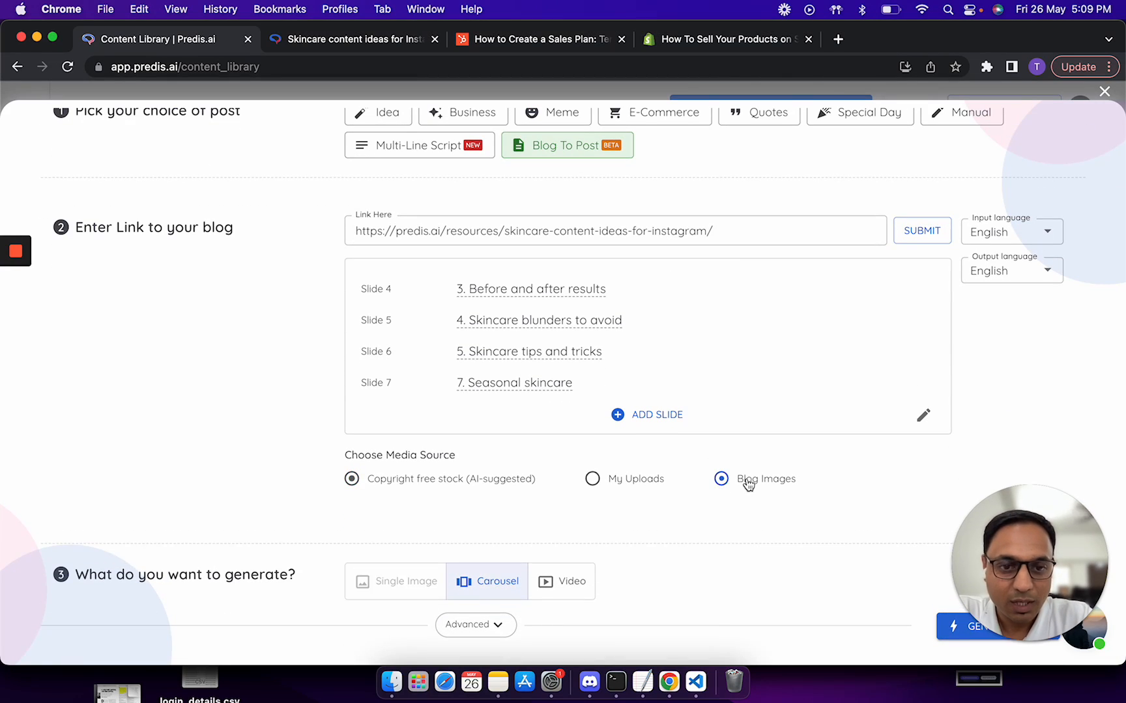
pyautogui.click(720, 479)
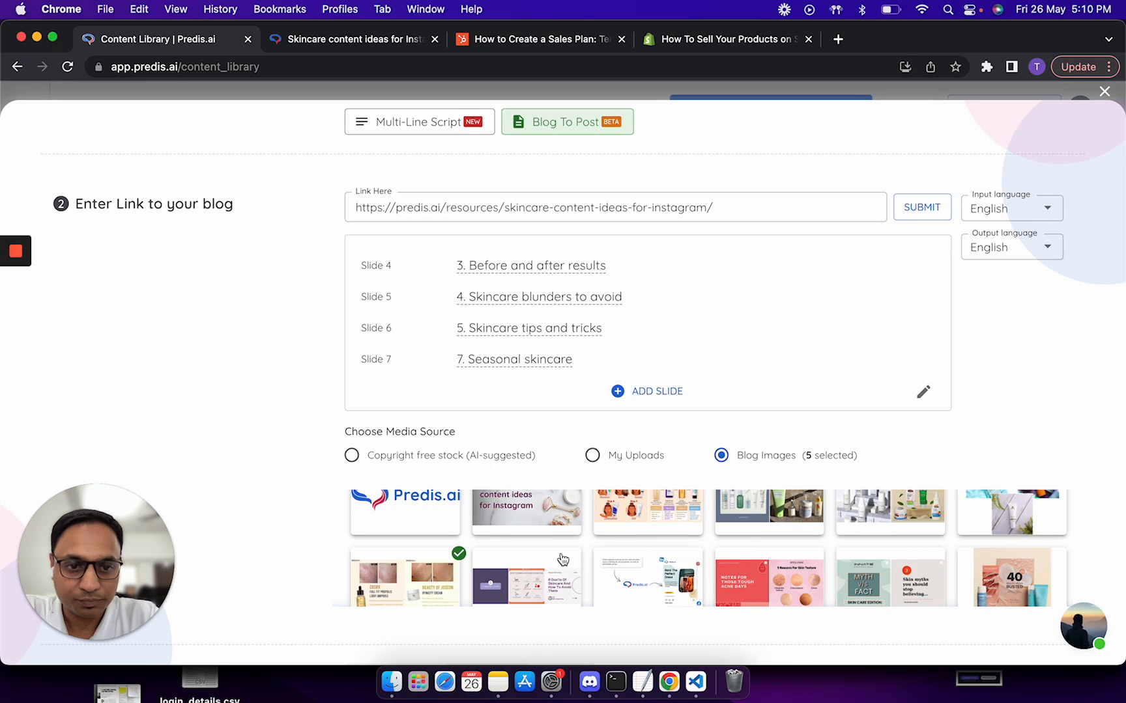
# Step: Generate the skincare carousel post so it lands in the Content Library
pyautogui.scroll(-3)
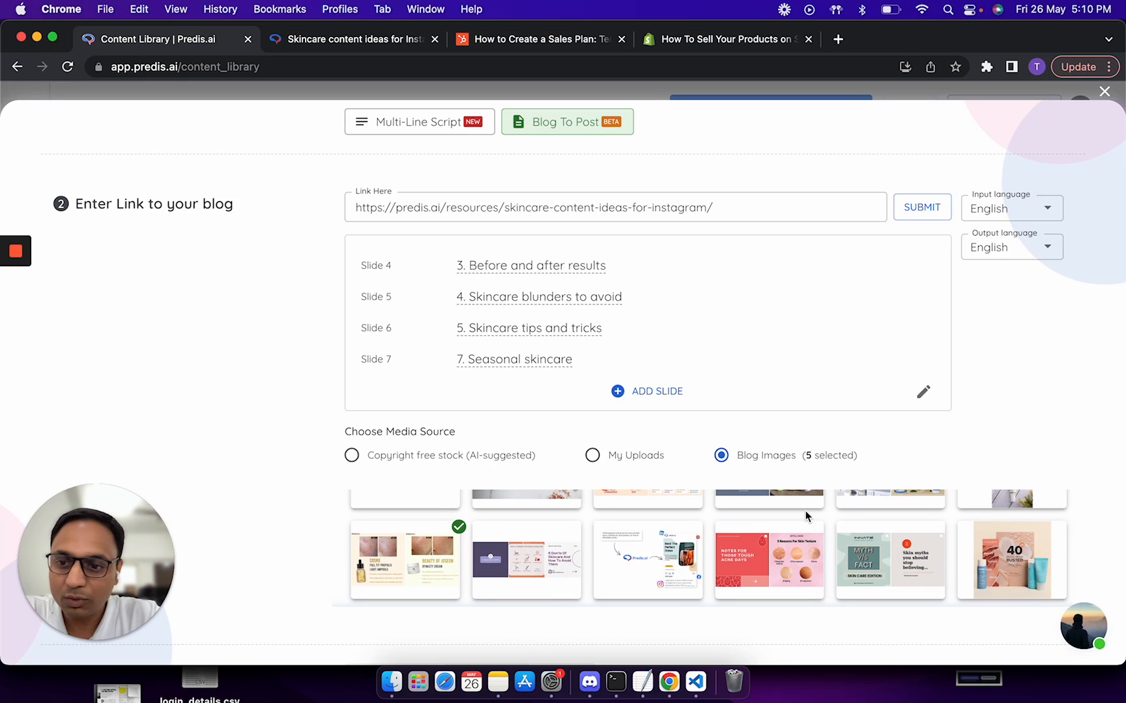
pyautogui.scroll(-3)
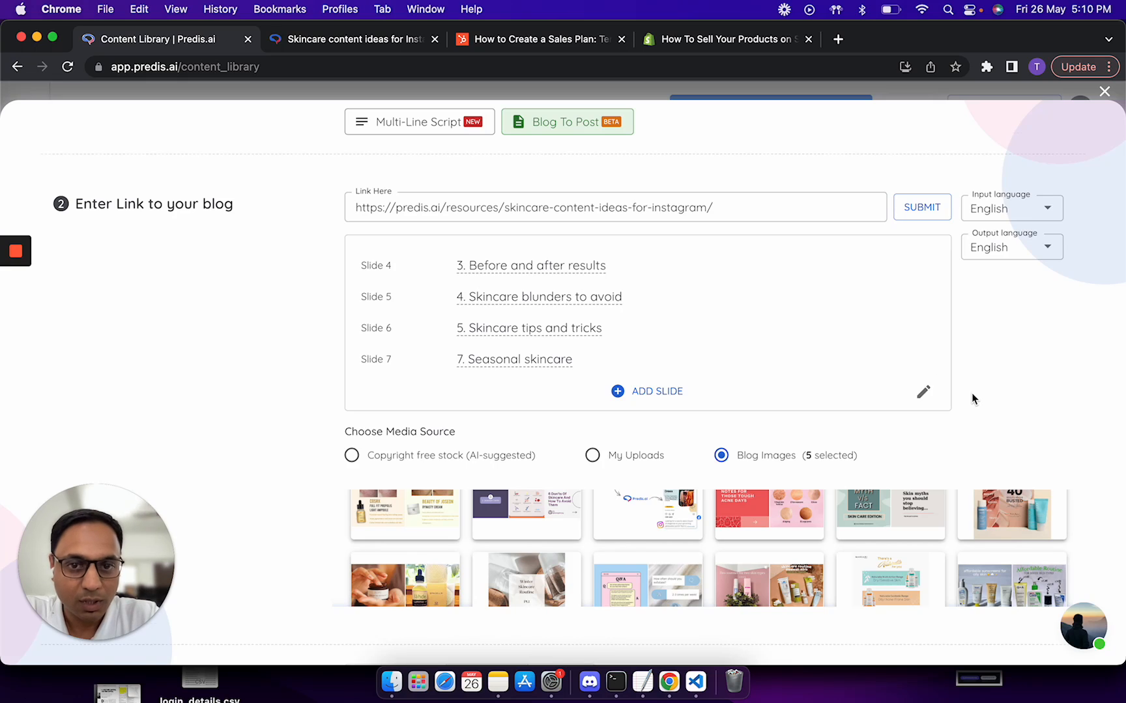
pyautogui.scroll(-3)
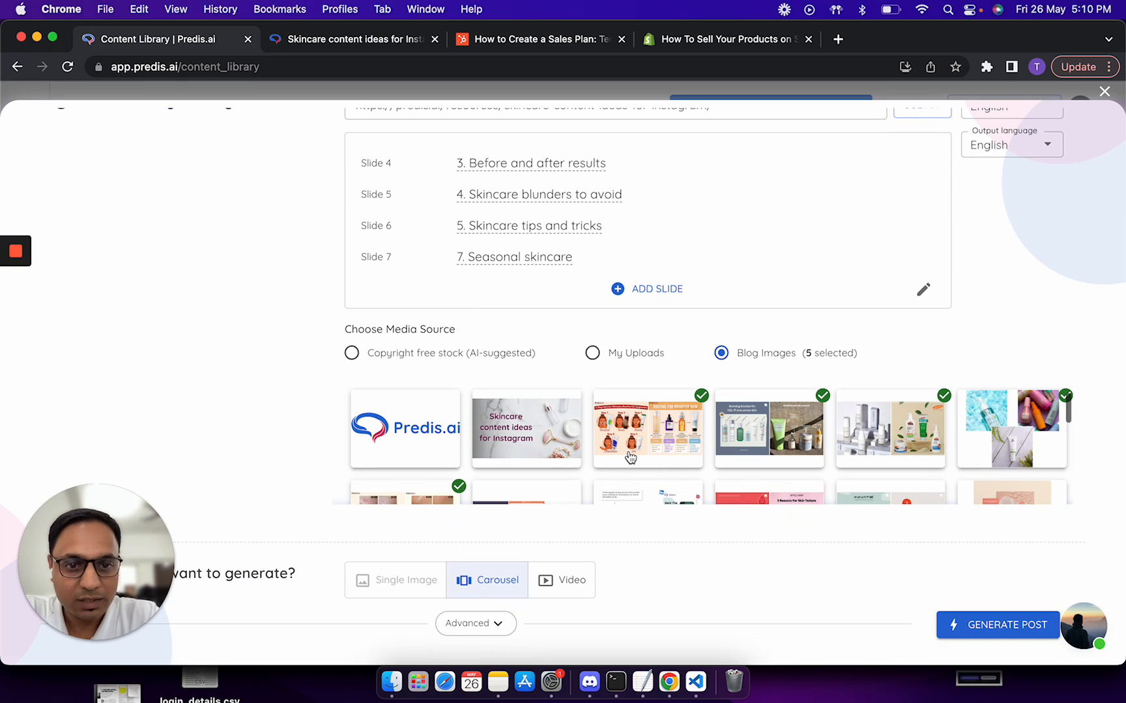
pyautogui.scroll(-3)
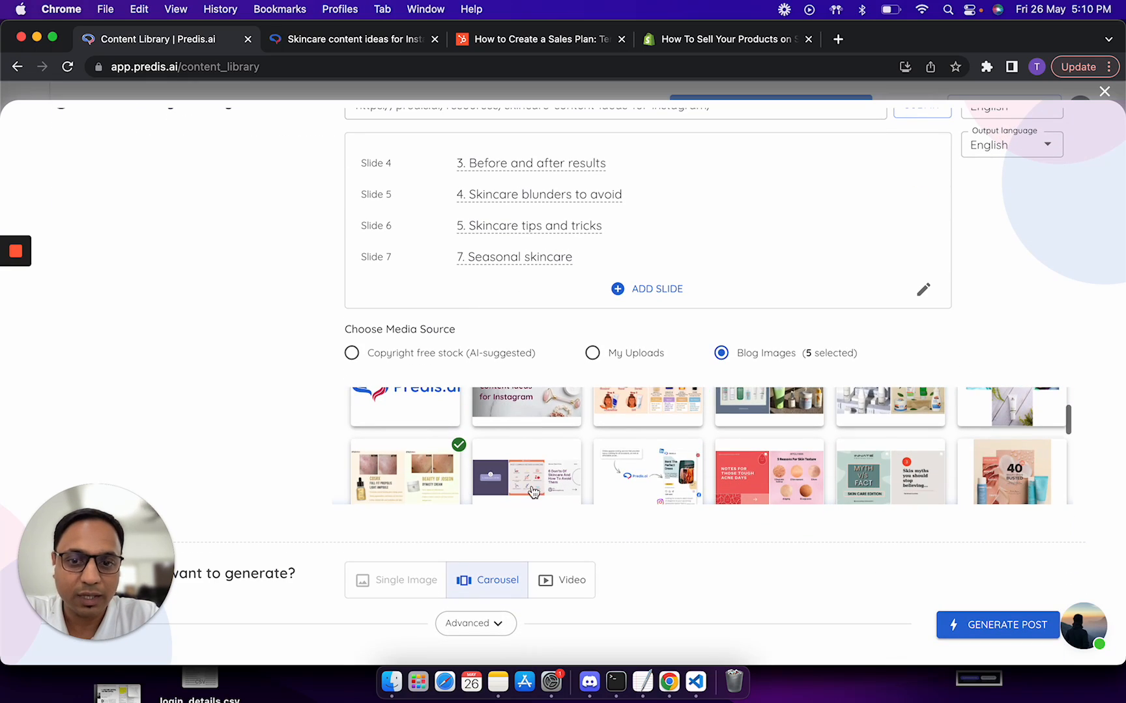
pyautogui.moveTo(487, 596)
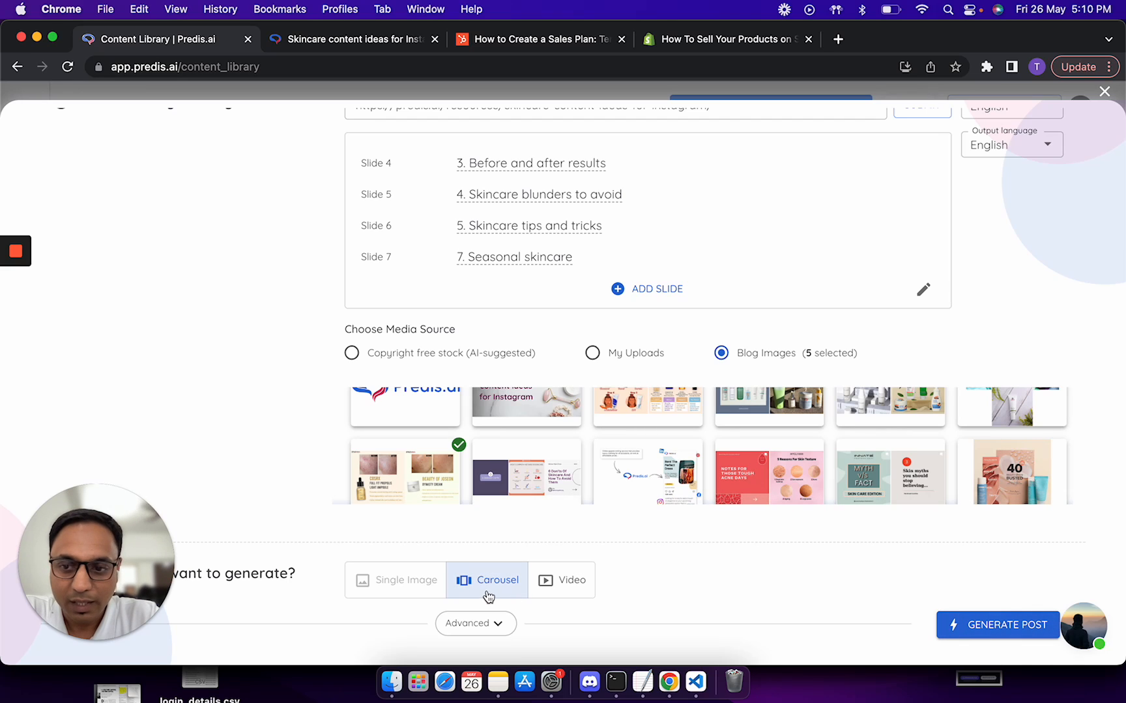
pyautogui.moveTo(957, 596)
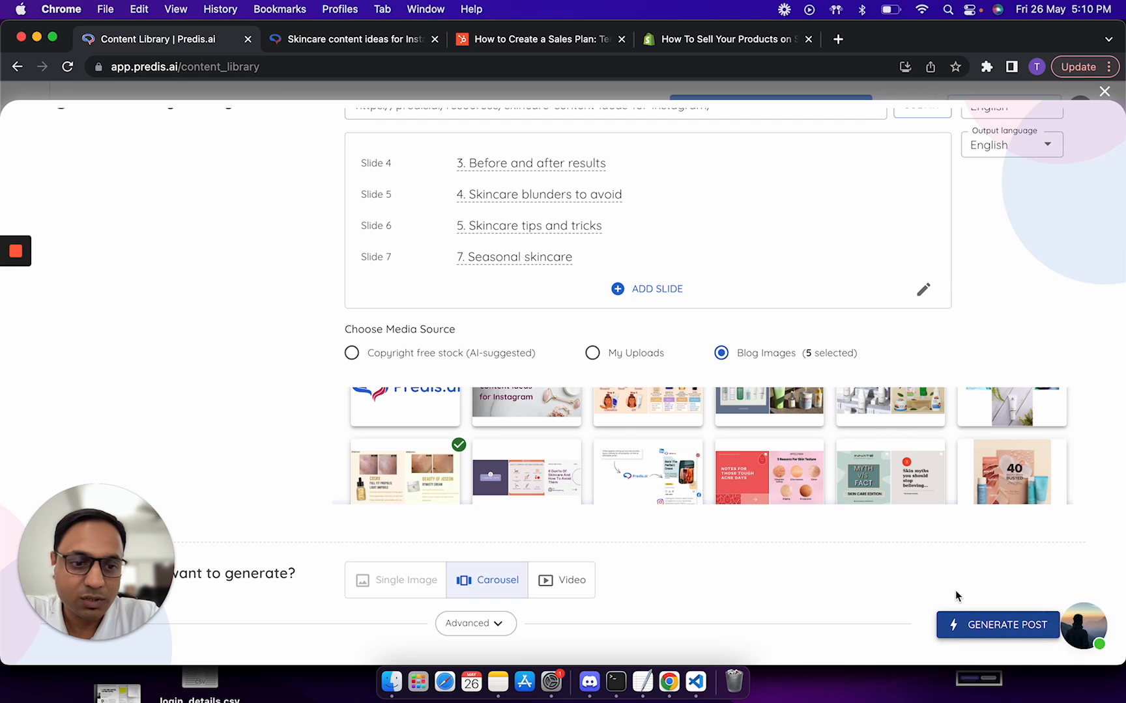
pyautogui.click(1103, 92)
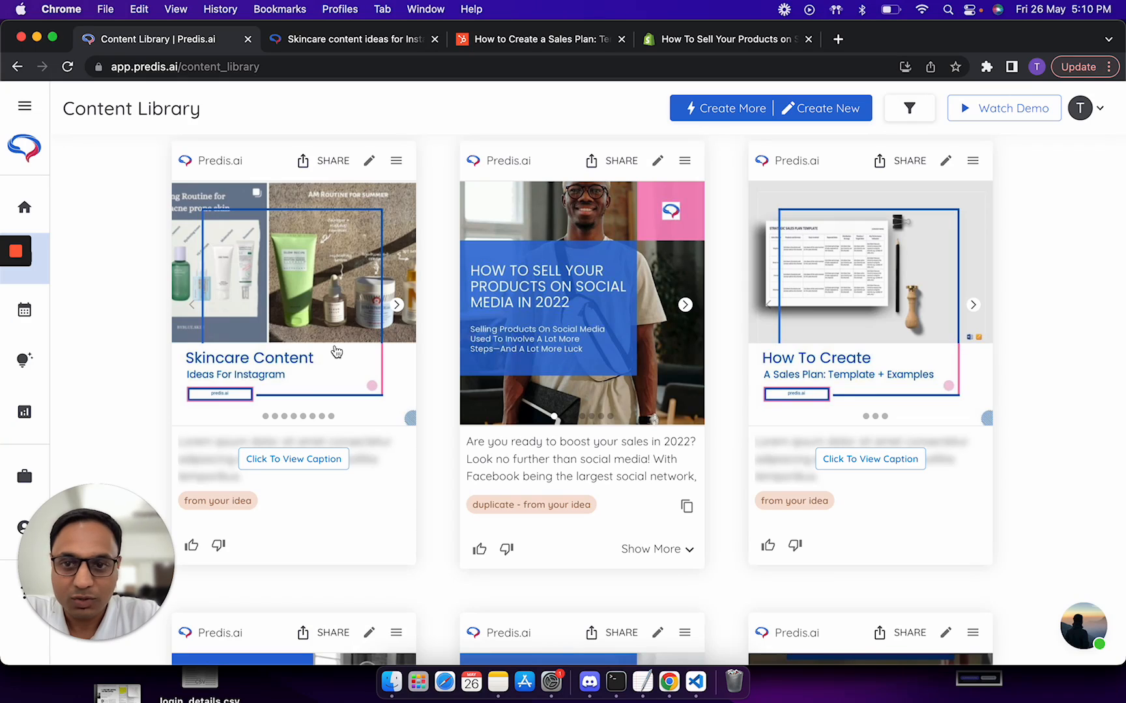
pyautogui.click(396, 304)
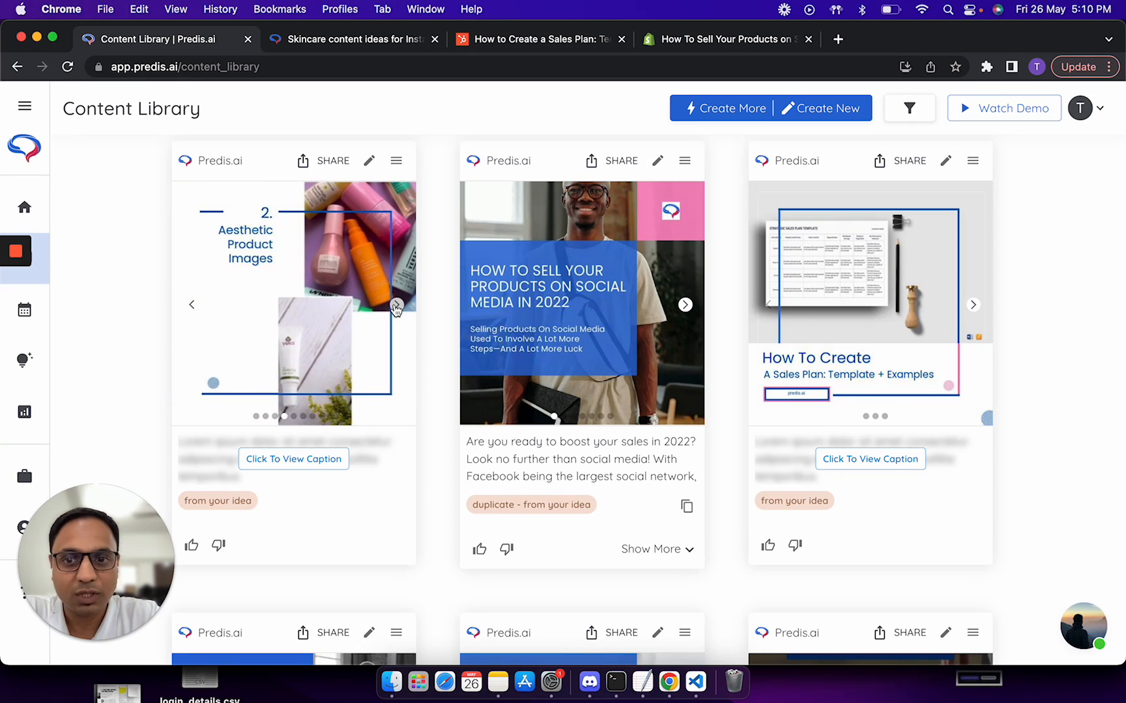
pyautogui.click(395, 304)
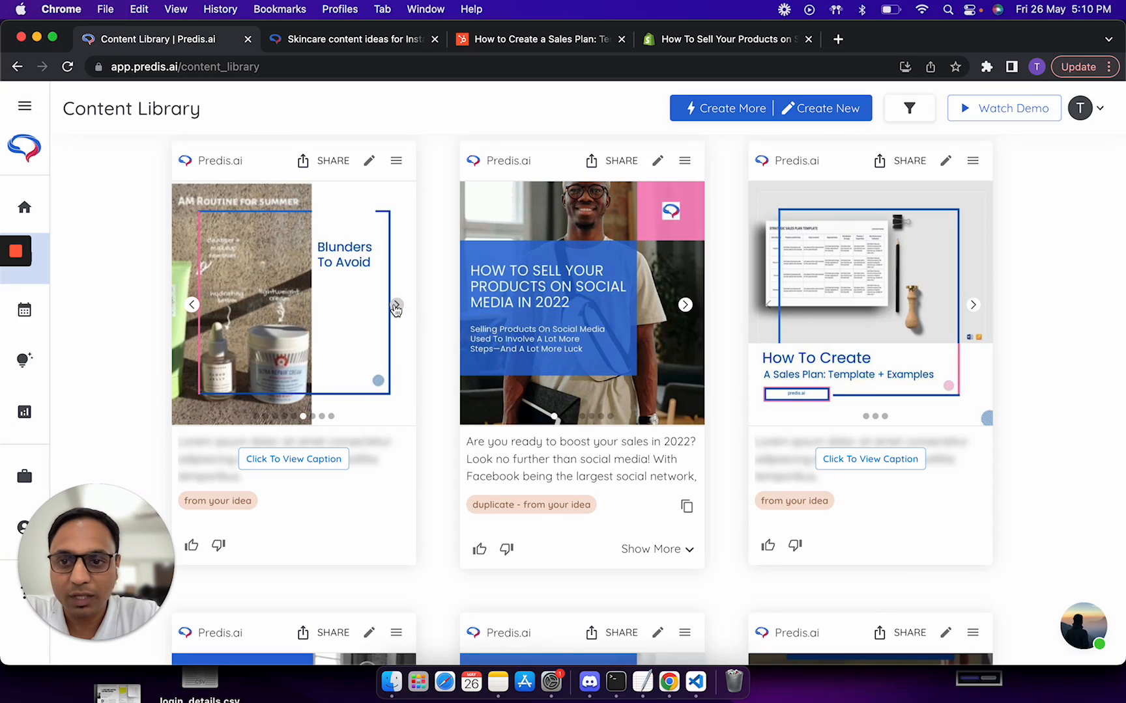
pyautogui.moveTo(368, 161)
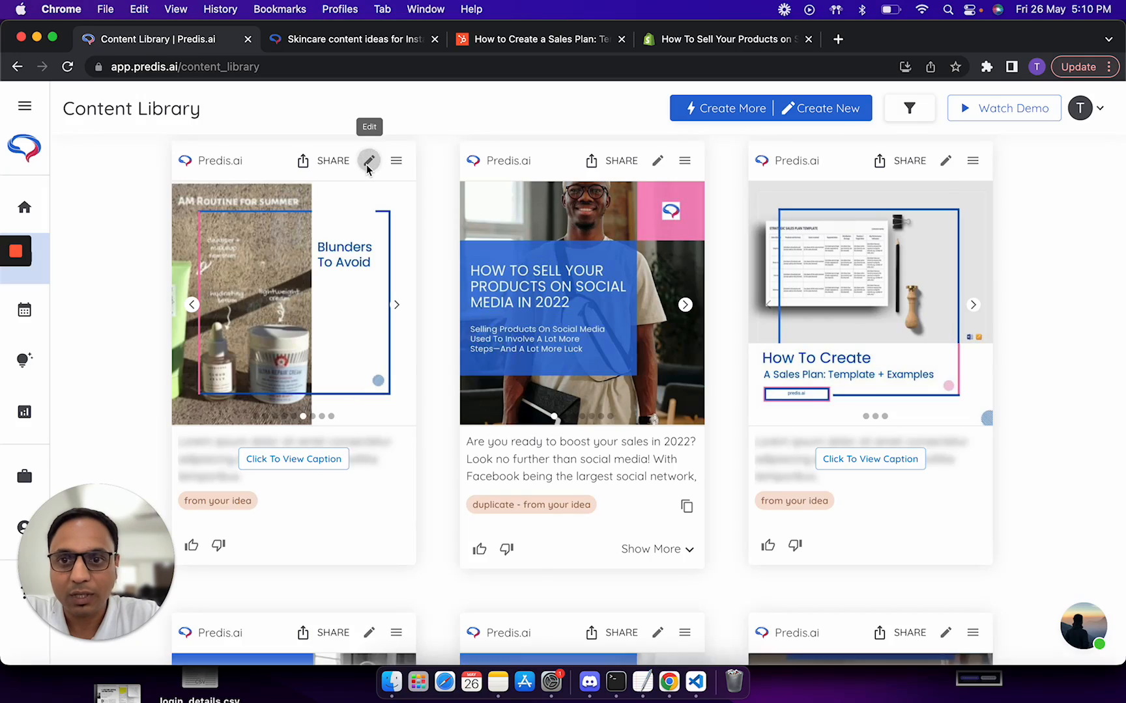
pyautogui.click(368, 160)
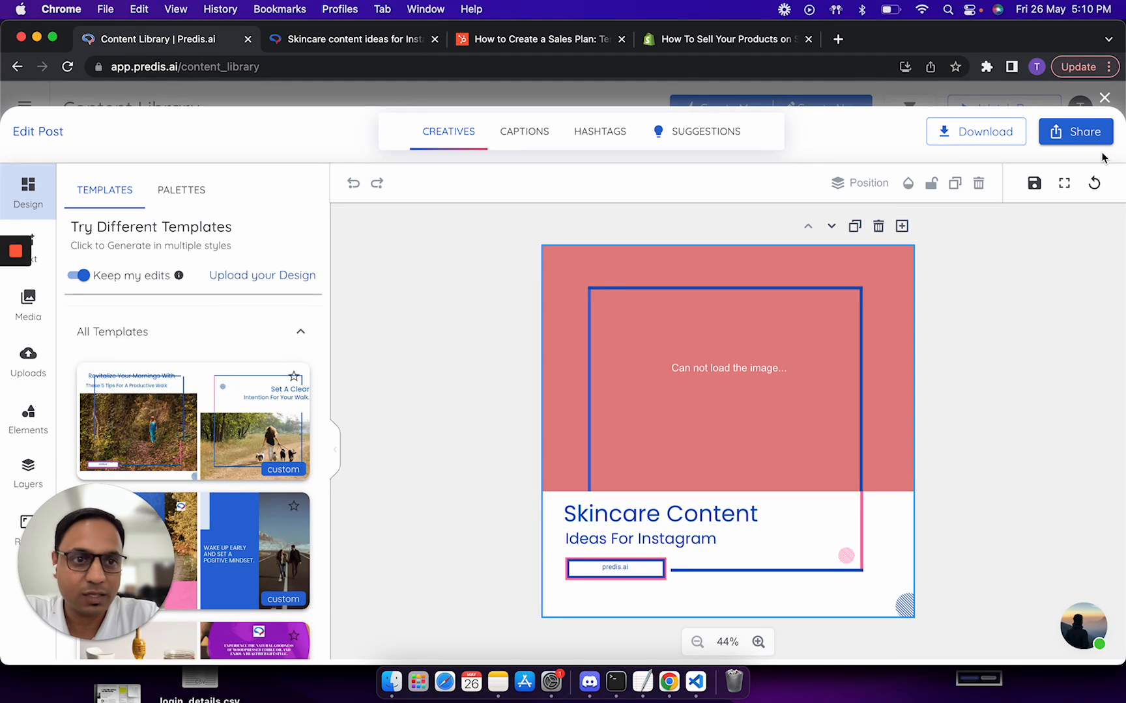
pyautogui.click(1104, 97)
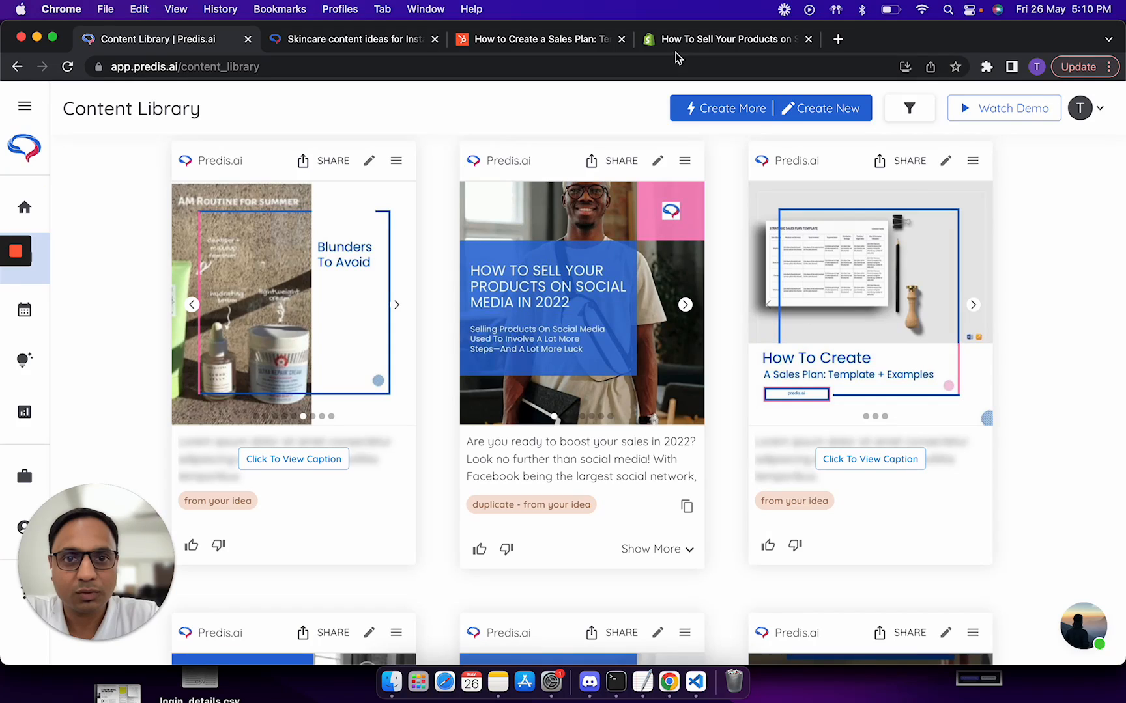
pyautogui.click(723, 39)
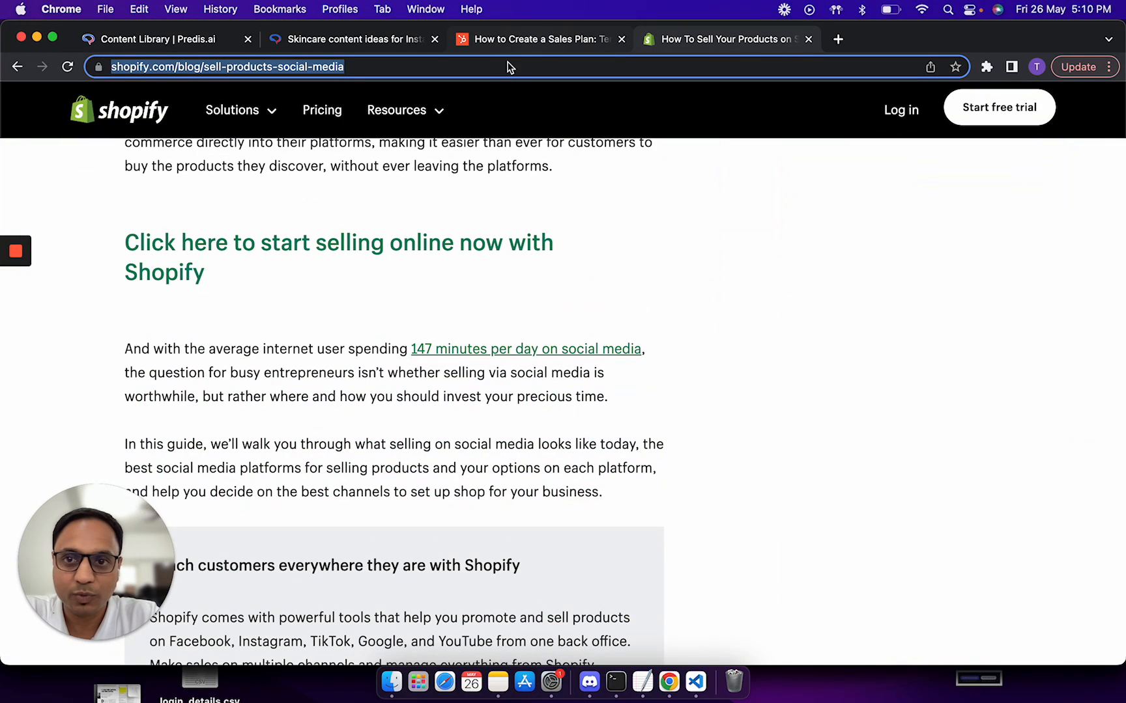
pyautogui.moveTo(506, 61)
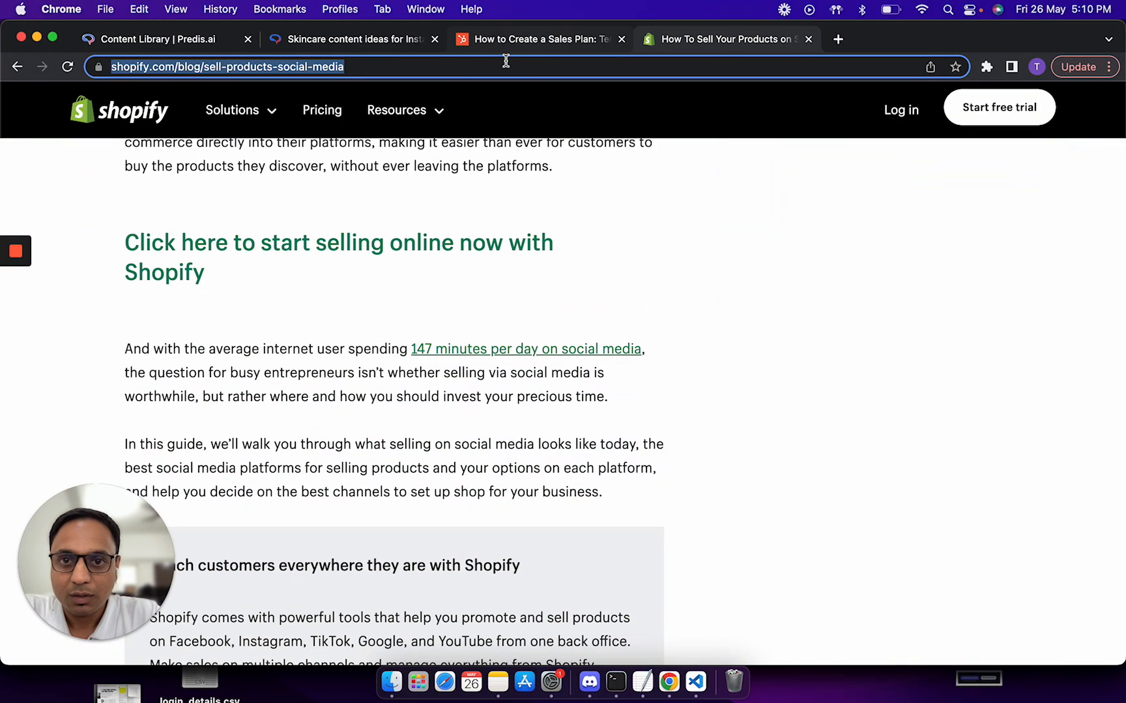
# Step: Skim the HubSpot sales-plan article and return to the Content Library
pyautogui.click(538, 39)
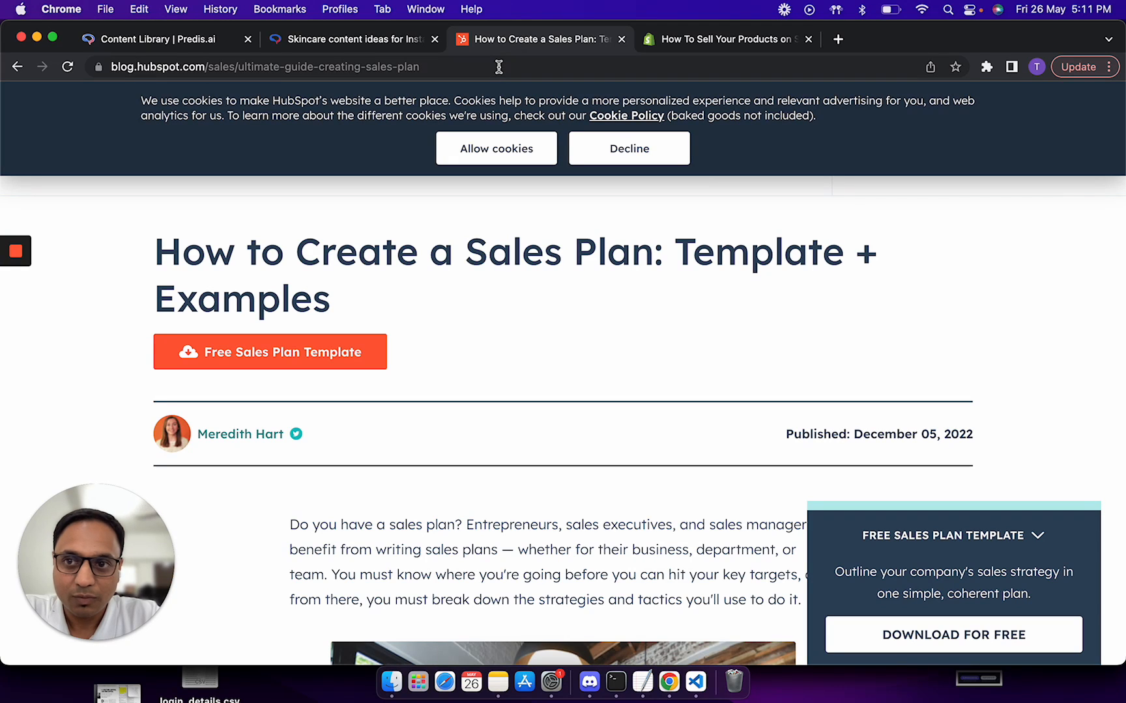
pyautogui.scroll(-3)
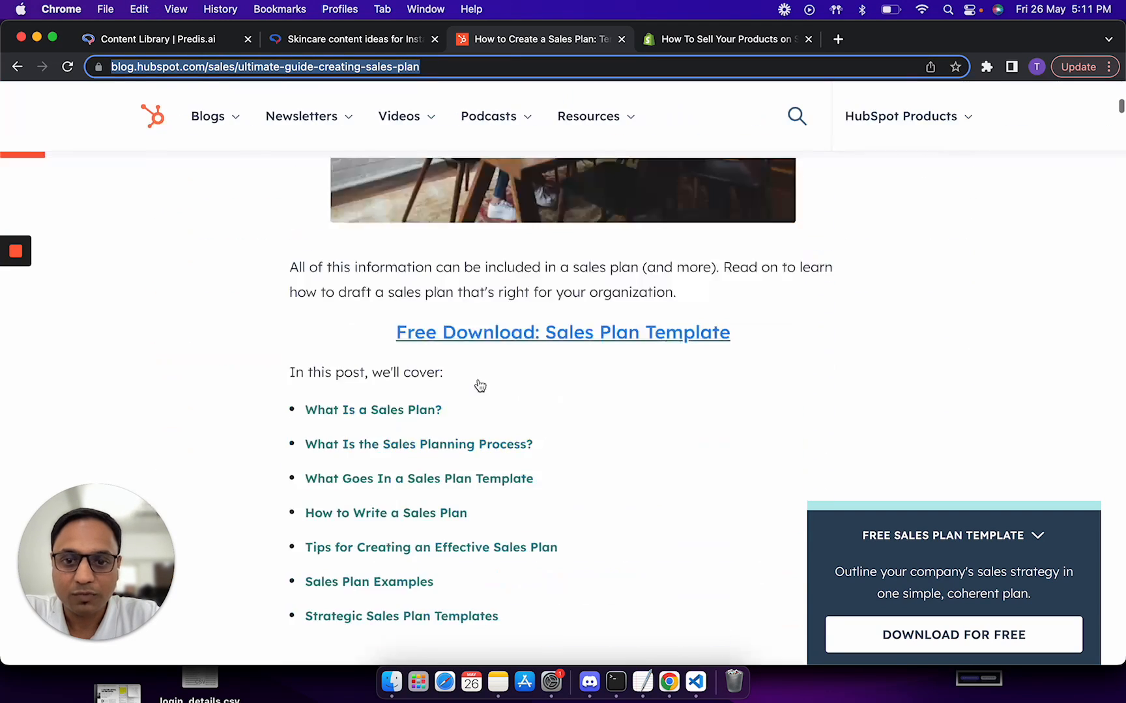
pyautogui.scroll(-3)
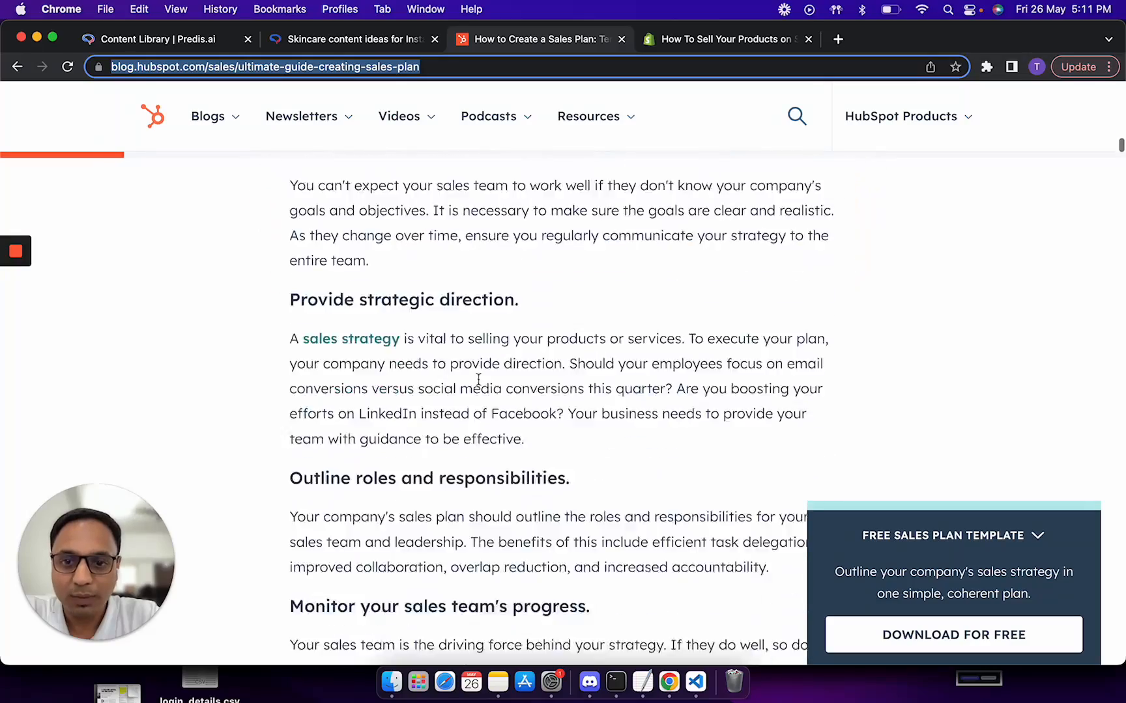
pyautogui.scroll(-3)
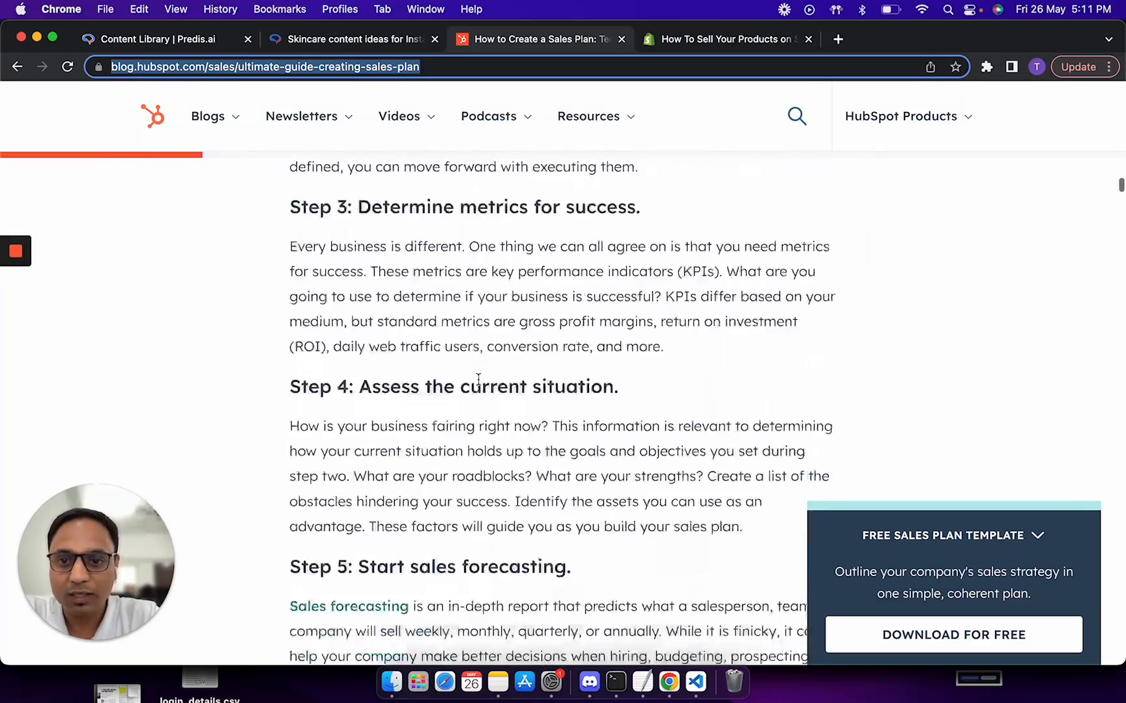
pyautogui.click(155, 39)
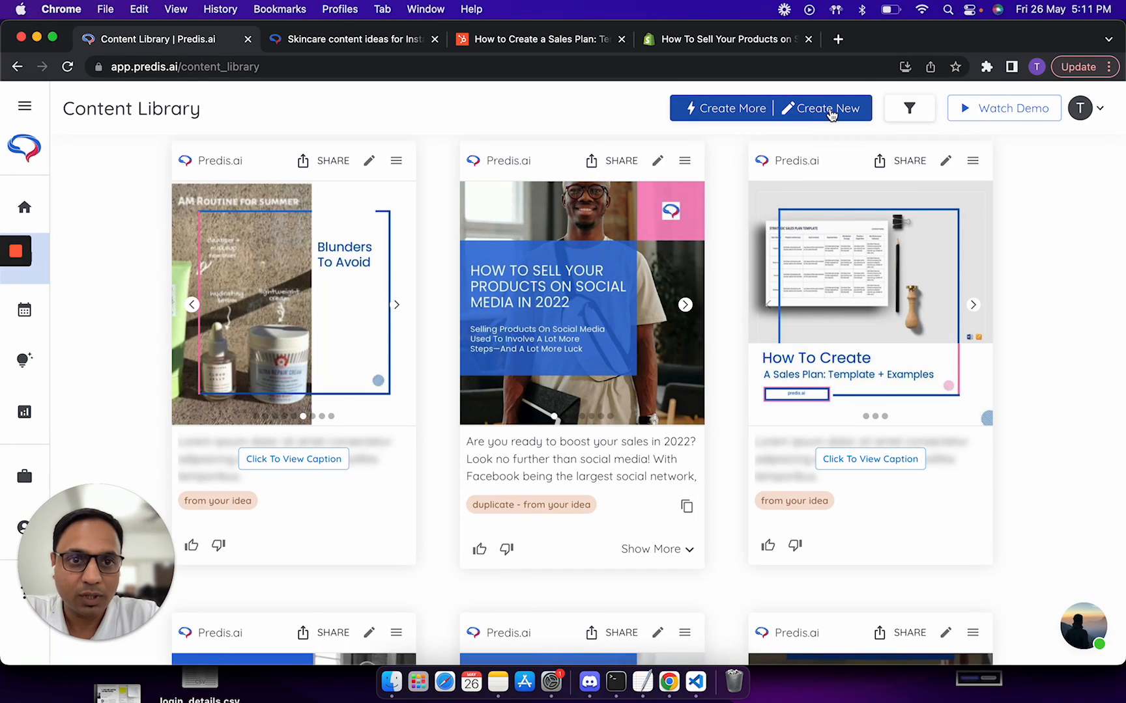
# Step: Start a new Blog To Post creation using the HubSpot sales-plan guide URL as the link
pyautogui.click(820, 108)
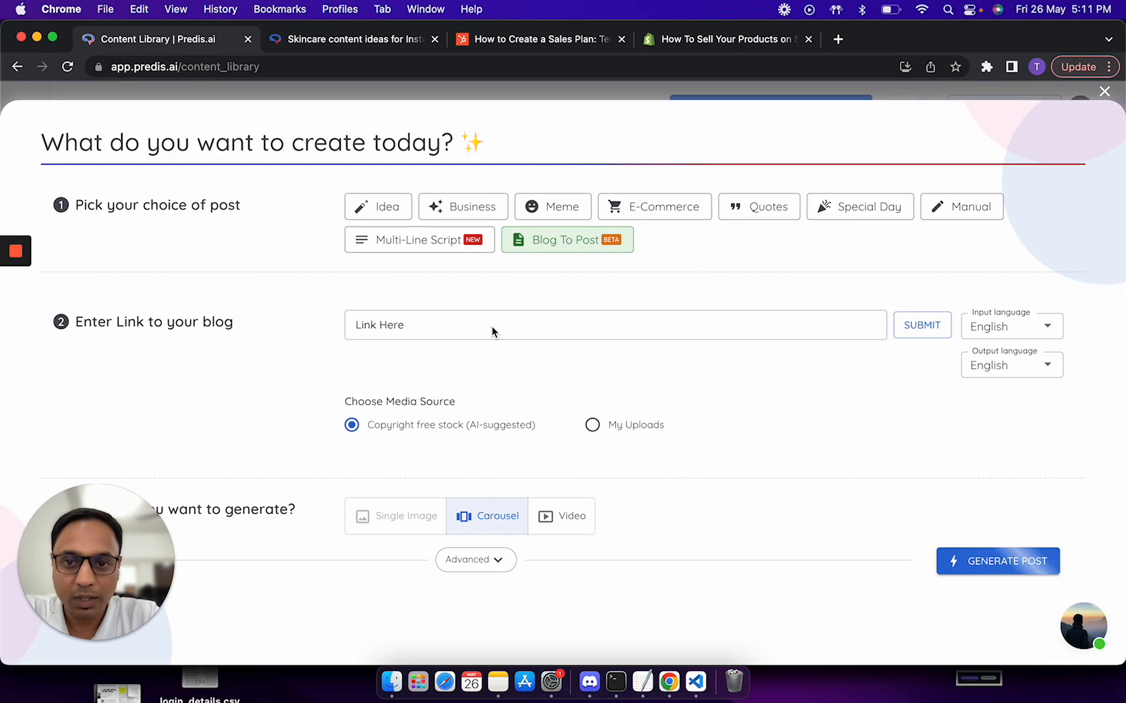
pyautogui.click(613, 324)
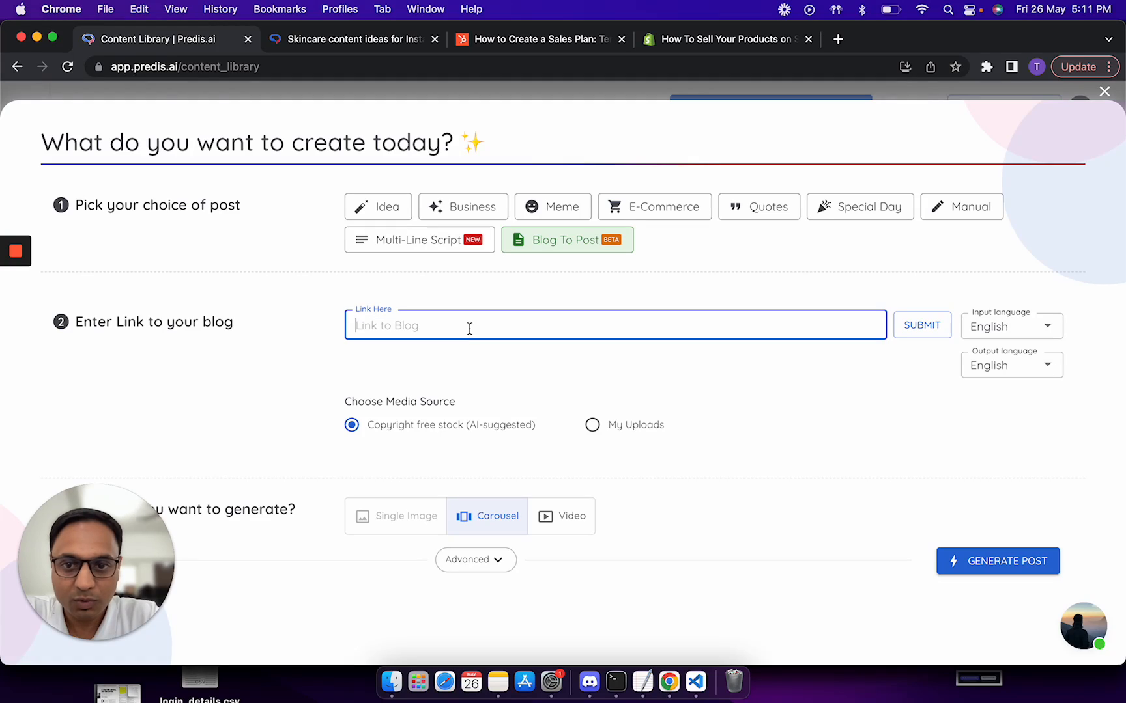
pyautogui.write('https://blog.hubspot.com/sales/ultimate-guide-creating-sales-plan')
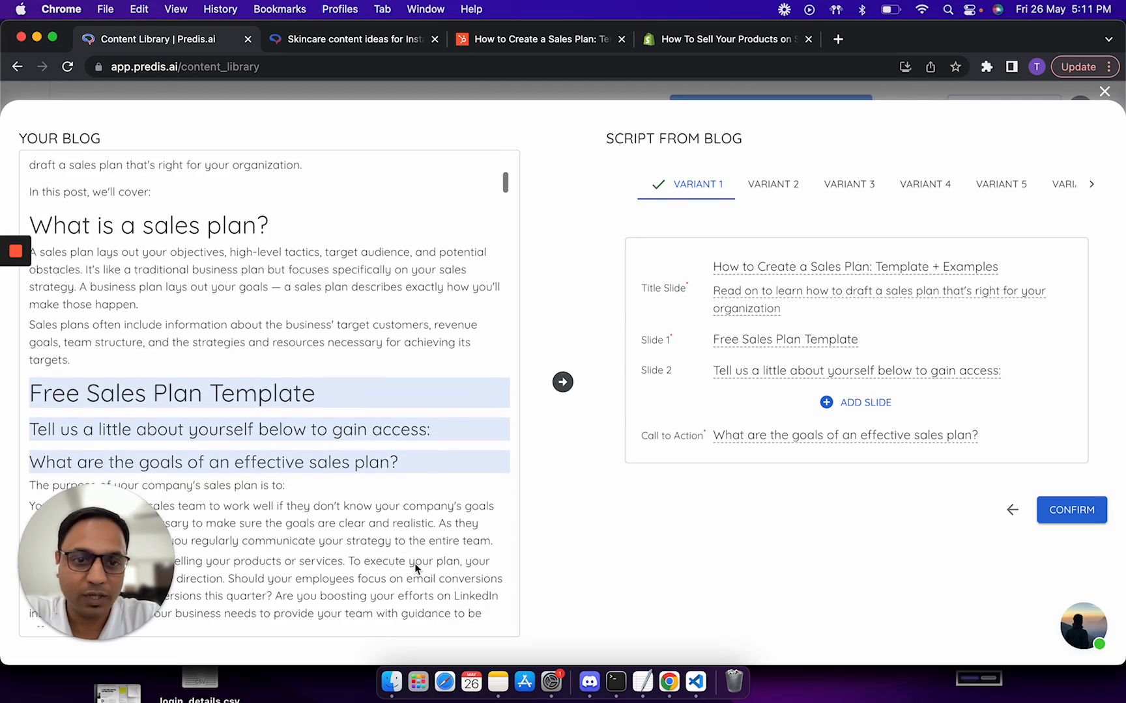
# Step: Review script variants 2 through 5 and settle on variant 4, 'How to Write a Sales Plan'
pyautogui.scroll(-3)
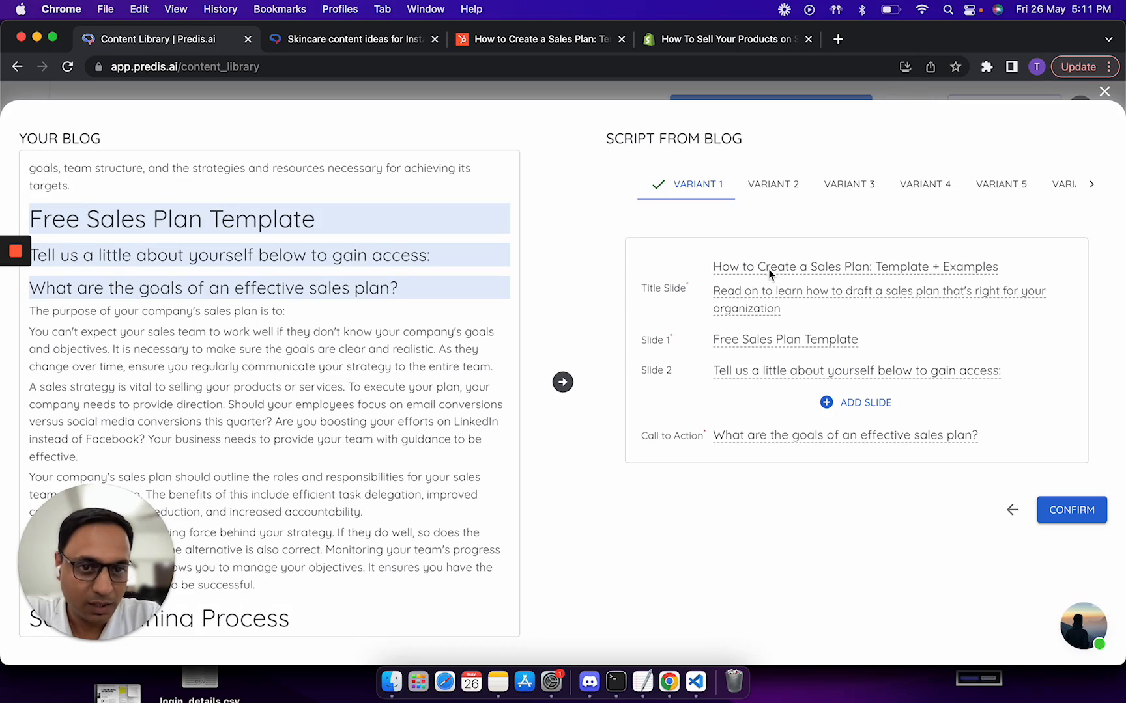
pyautogui.click(772, 184)
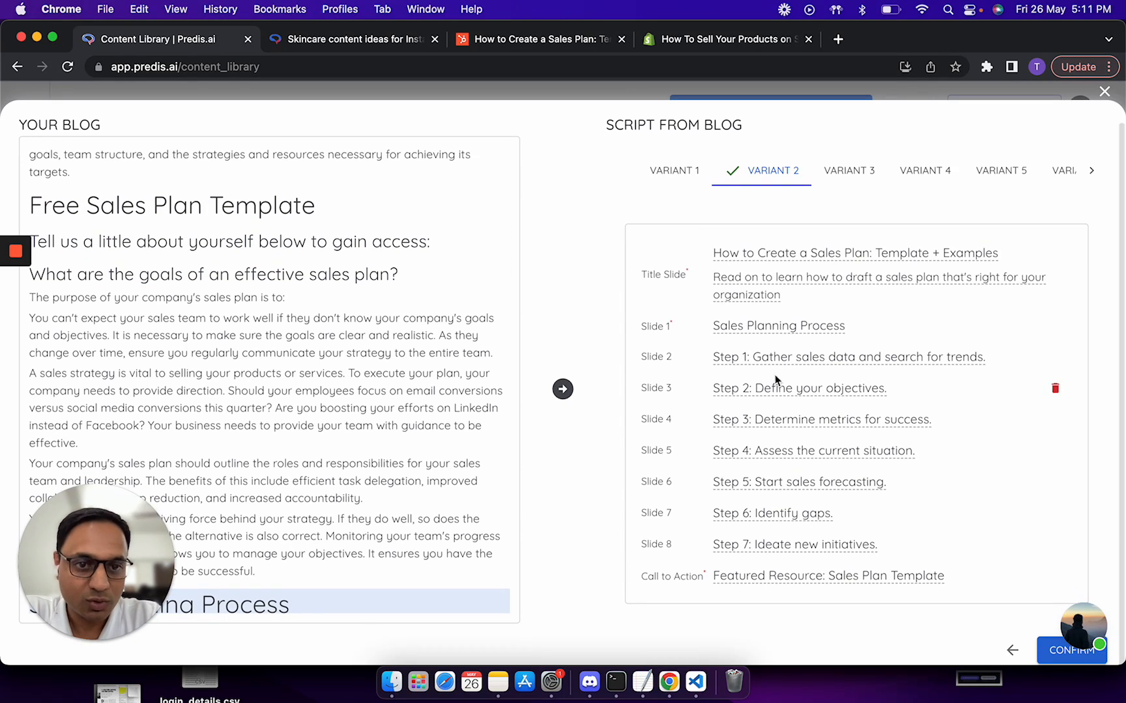
pyautogui.scroll(-3)
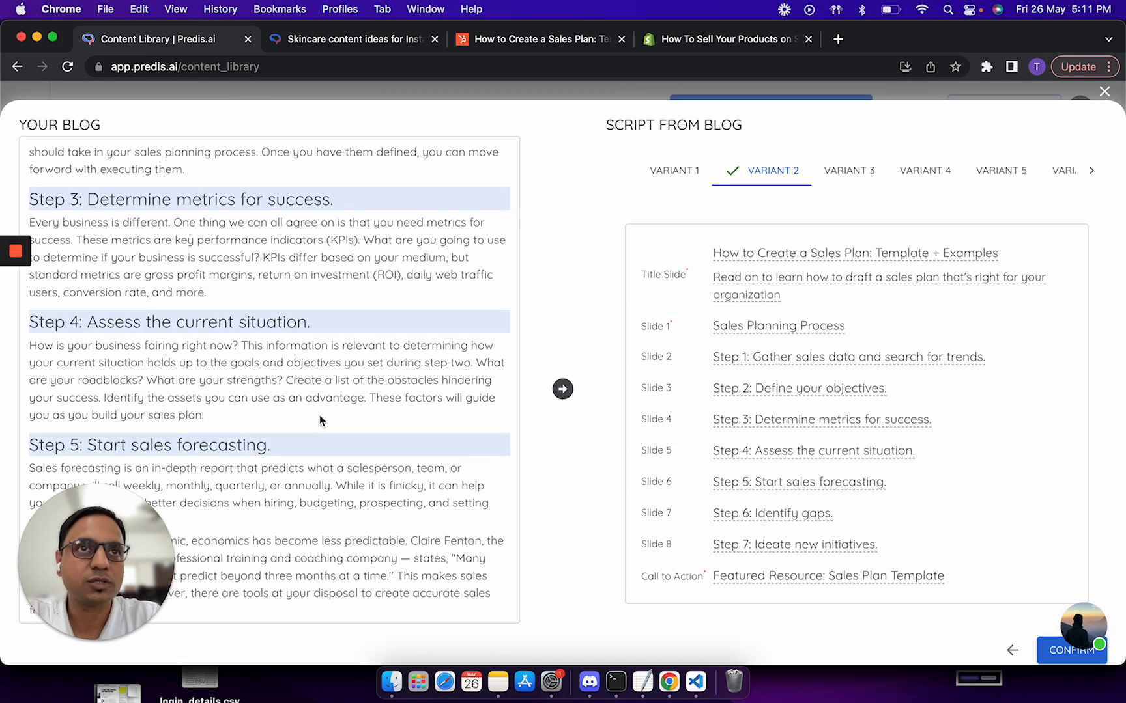
pyautogui.moveTo(774, 411)
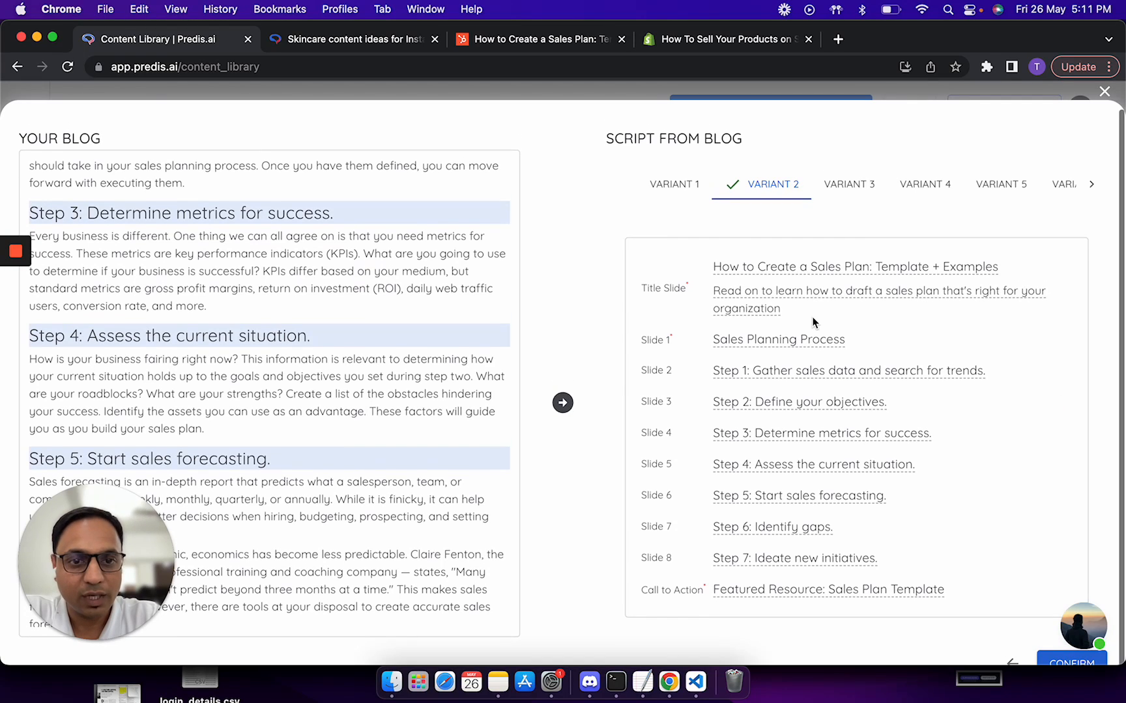
pyautogui.click(849, 184)
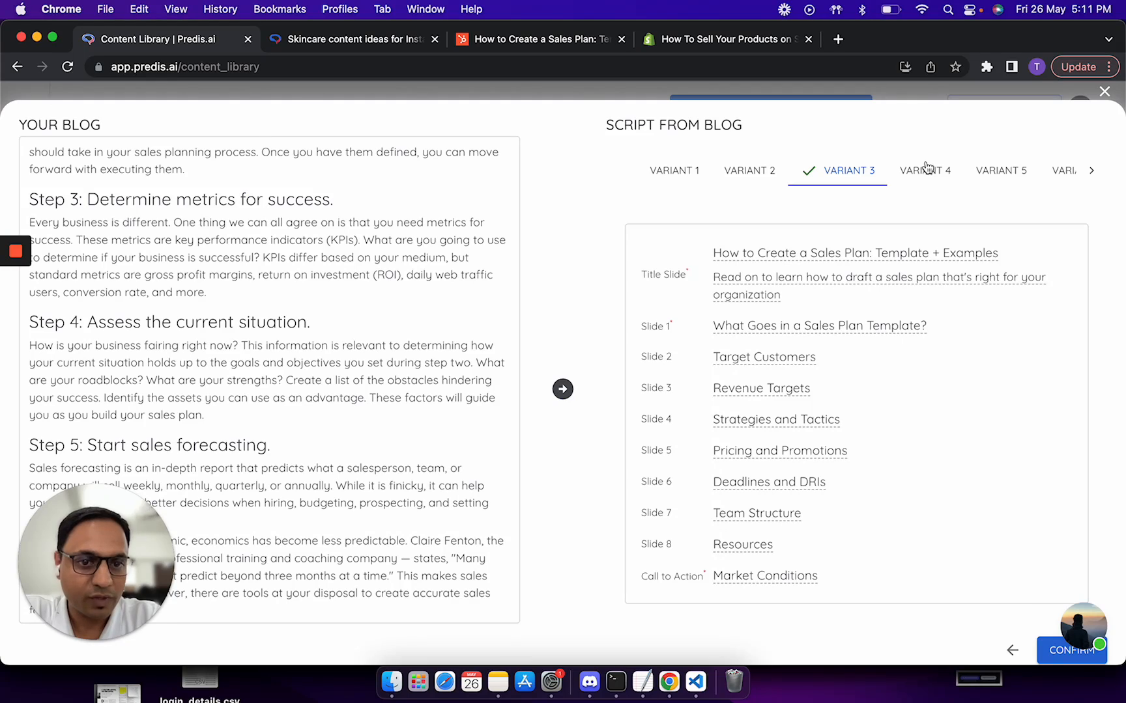
pyautogui.click(926, 170)
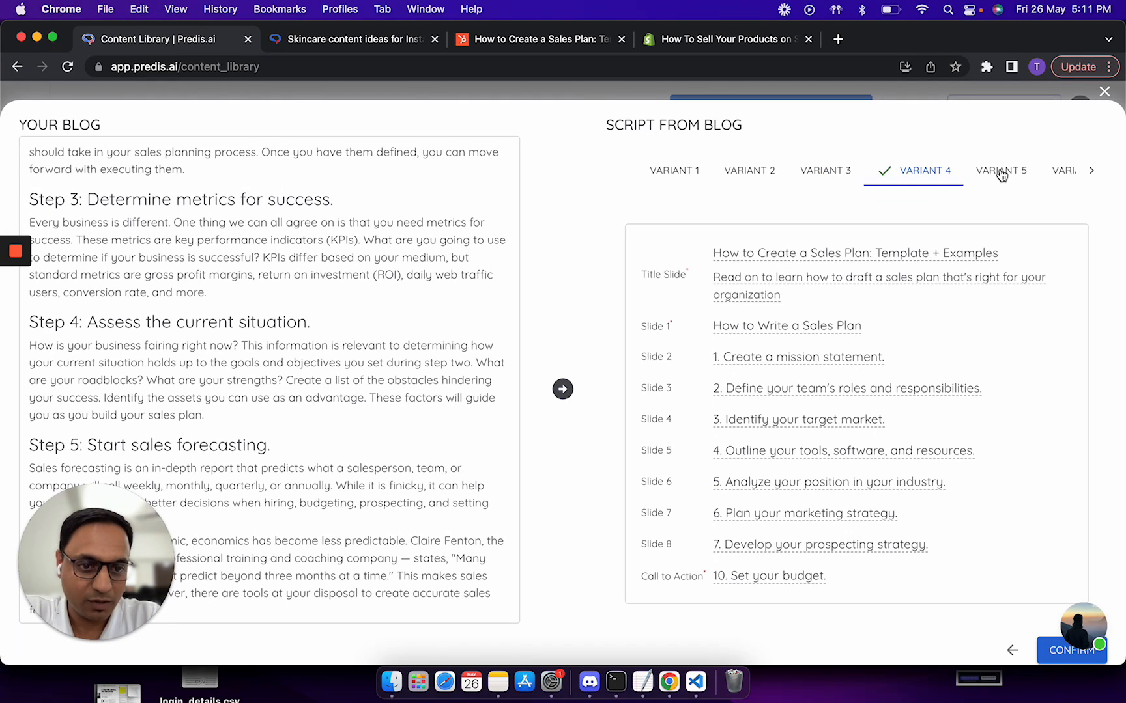
pyautogui.click(1000, 170)
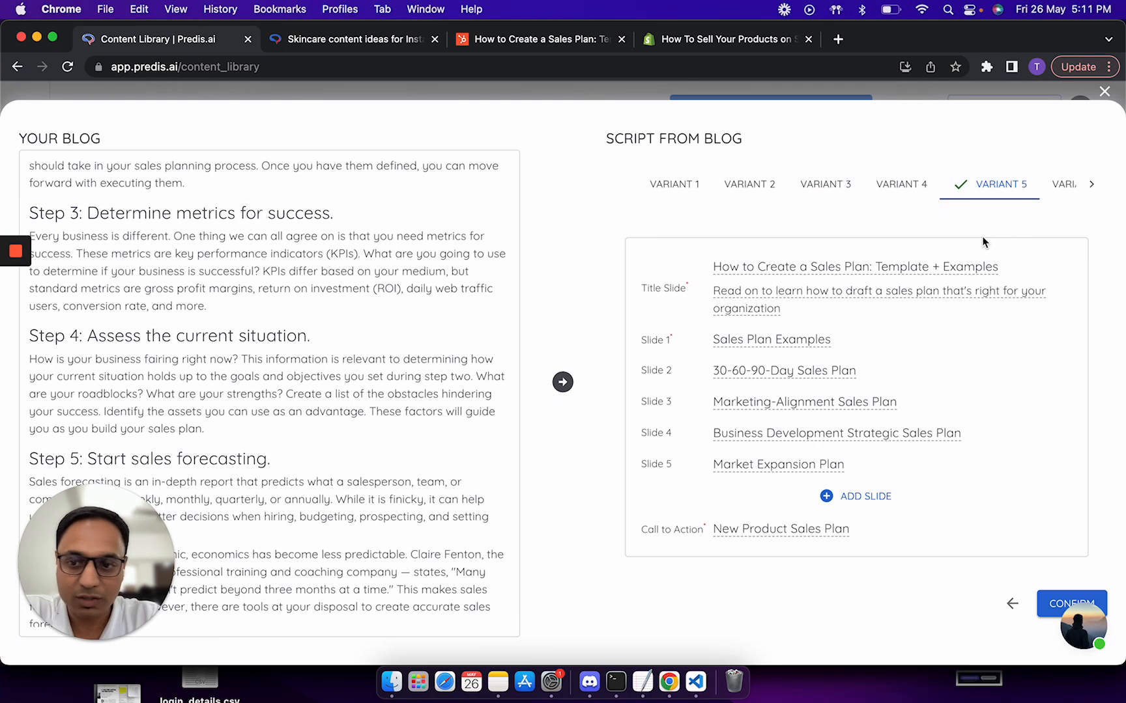
pyautogui.click(912, 184)
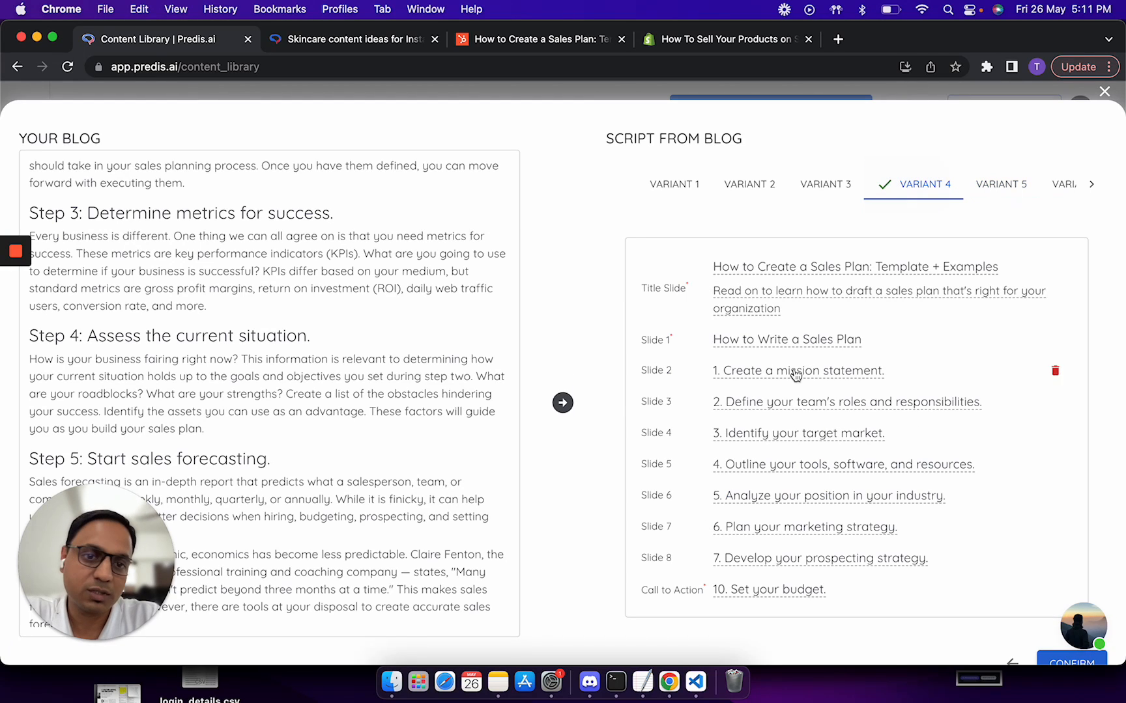
pyautogui.moveTo(809, 411)
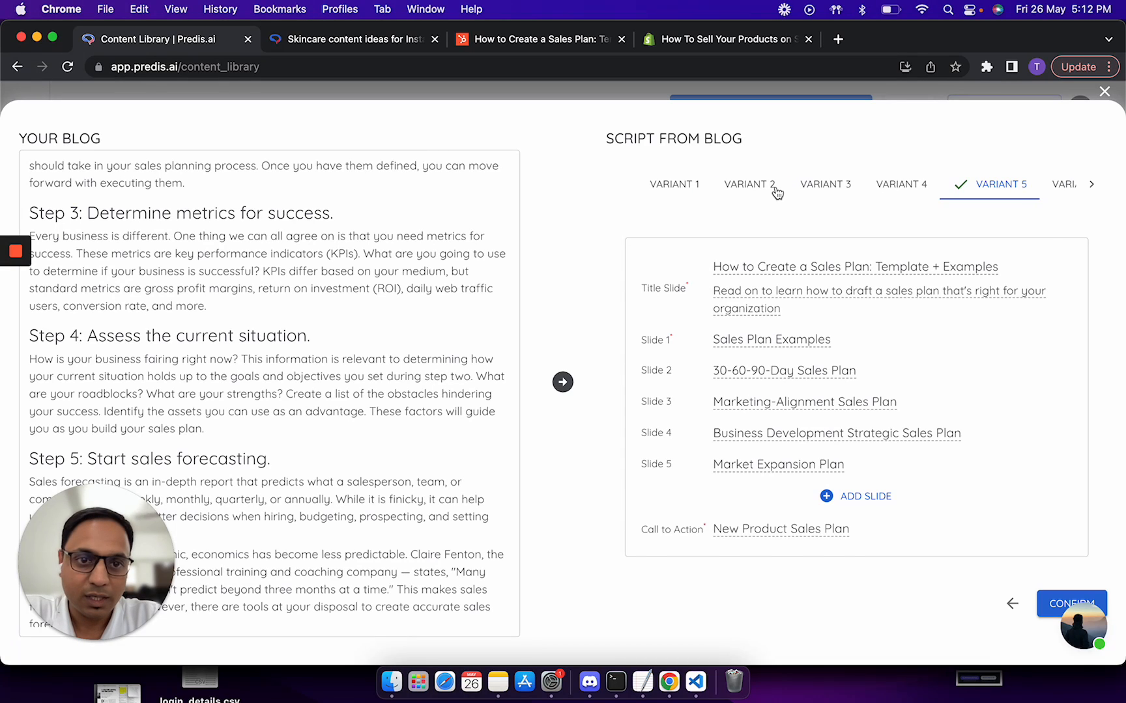
# Step: Pick the Variant 2 step-by-step script, try Blog Images media, and set Video as the output
pyautogui.click(750, 183)
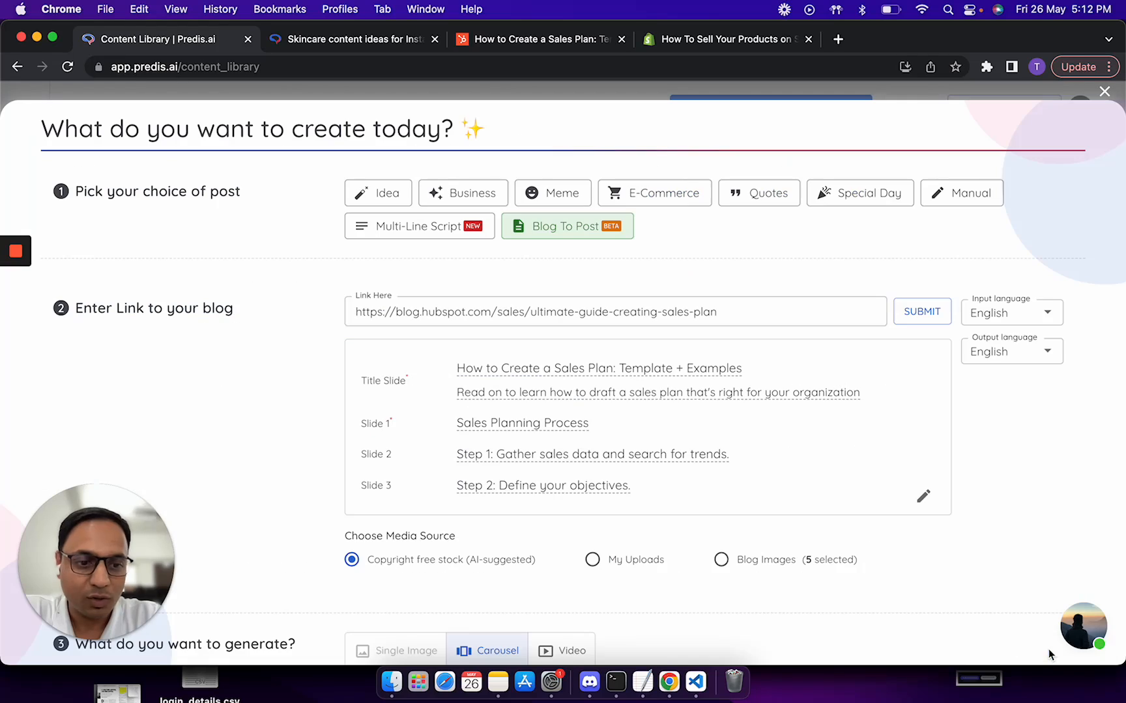
pyautogui.scroll(-3)
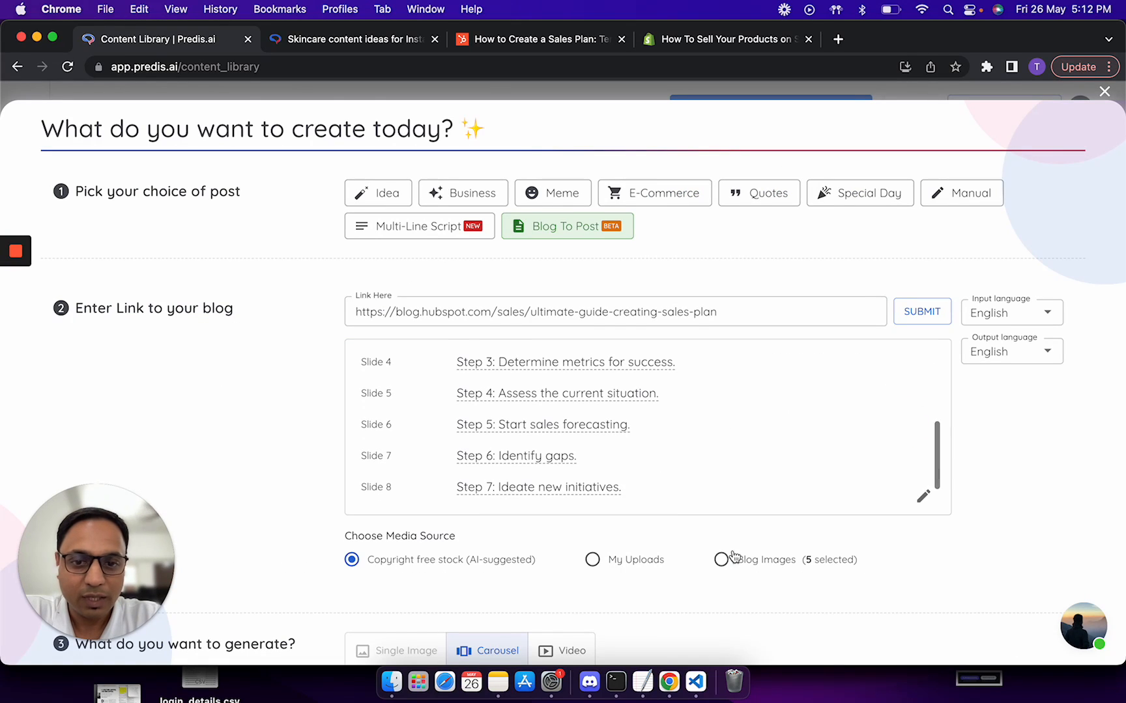
pyautogui.click(723, 560)
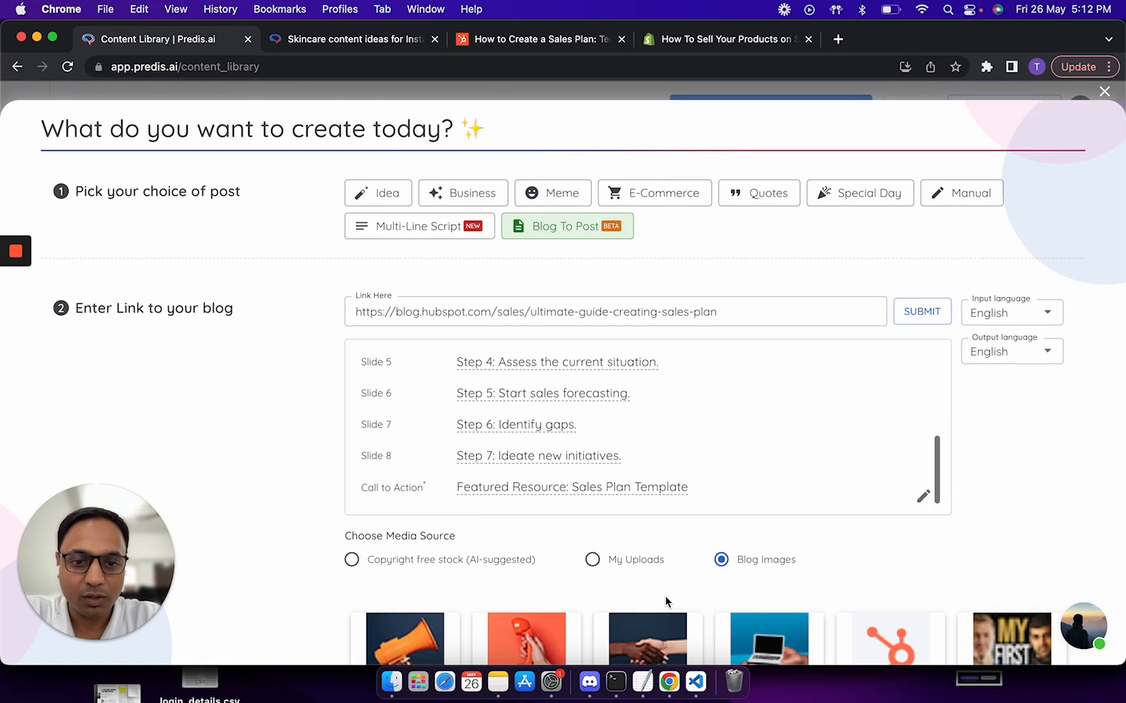
pyautogui.scroll(-3)
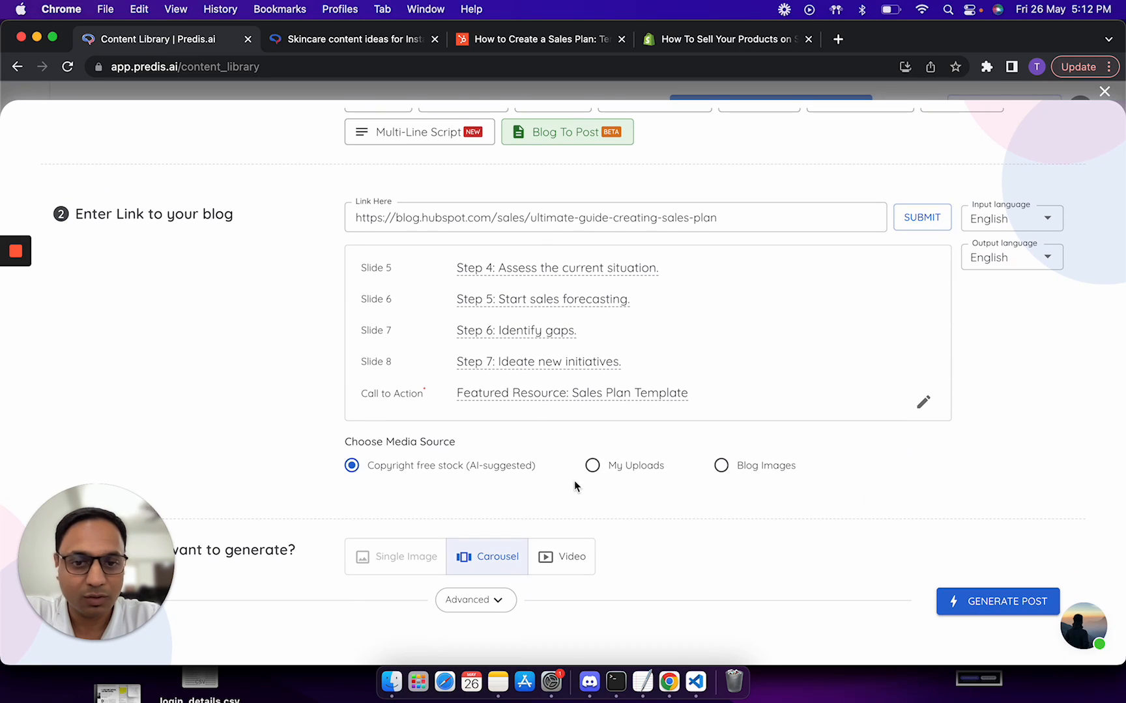
pyautogui.click(562, 557)
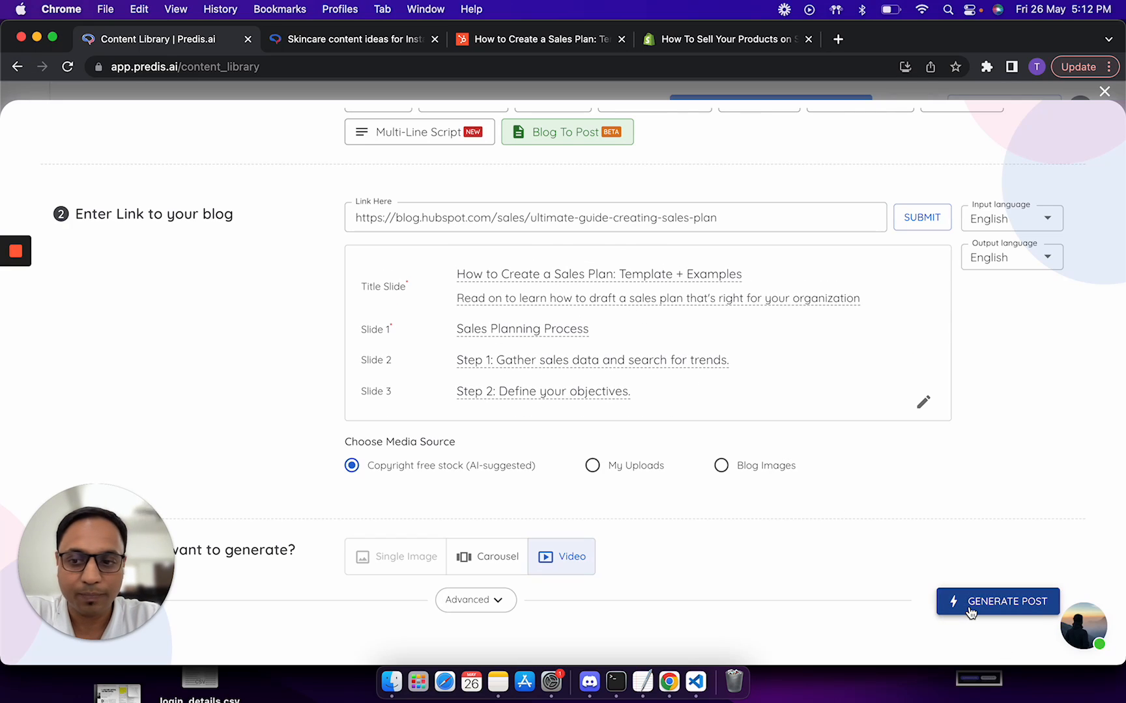
pyautogui.moveTo(914, 579)
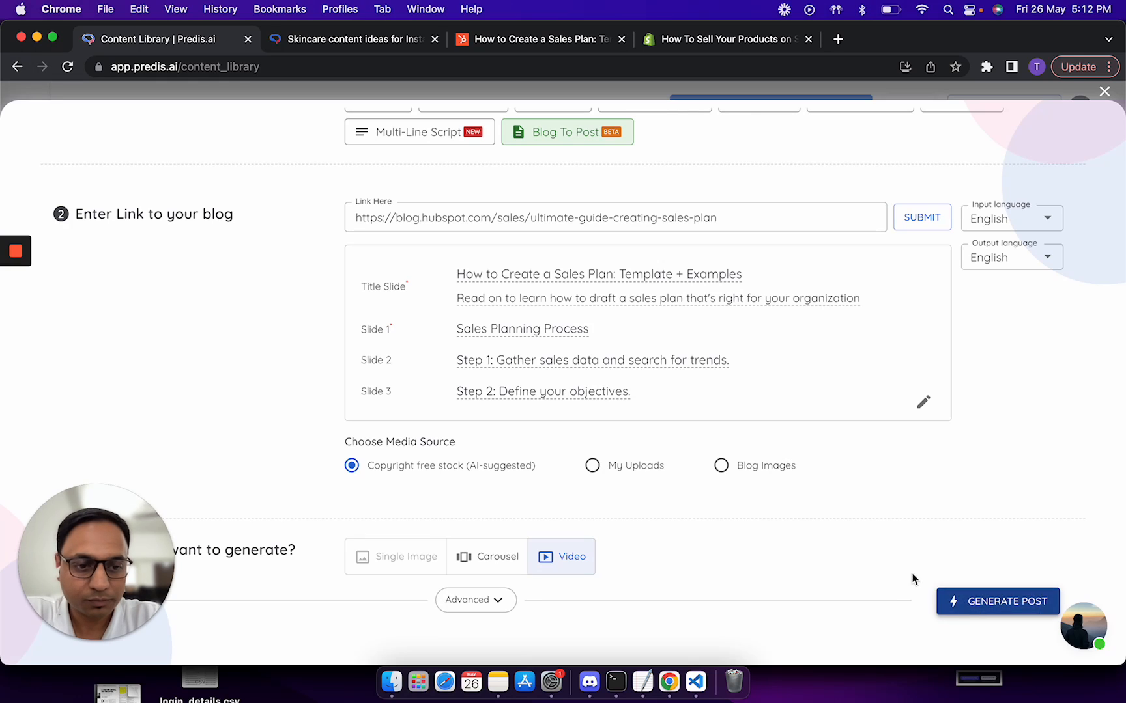
# Step: Generate the sales-plan video post into the Content Library
pyautogui.click(1104, 92)
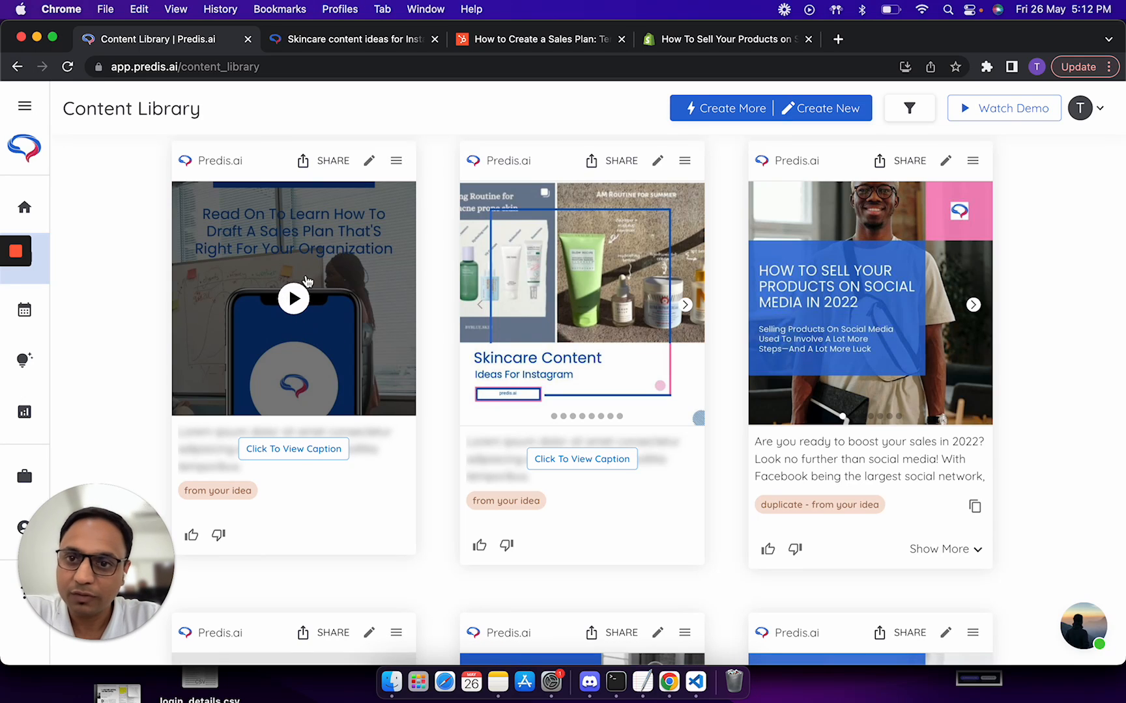
pyautogui.moveTo(293, 359)
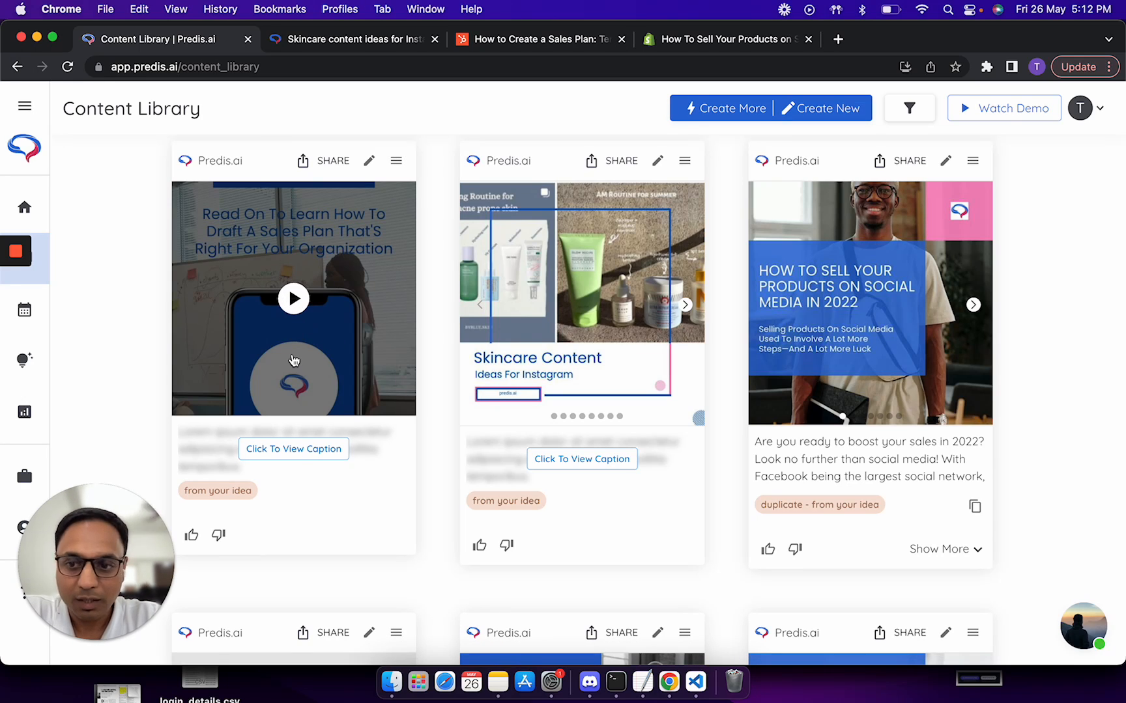
pyautogui.moveTo(401, 474)
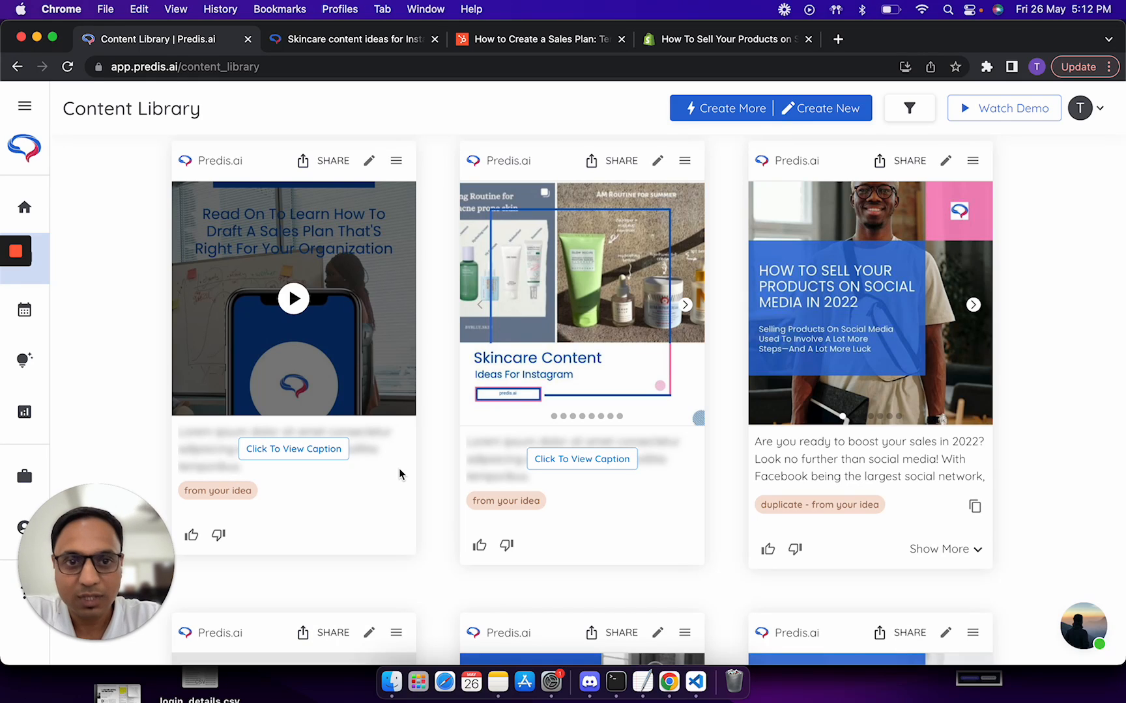